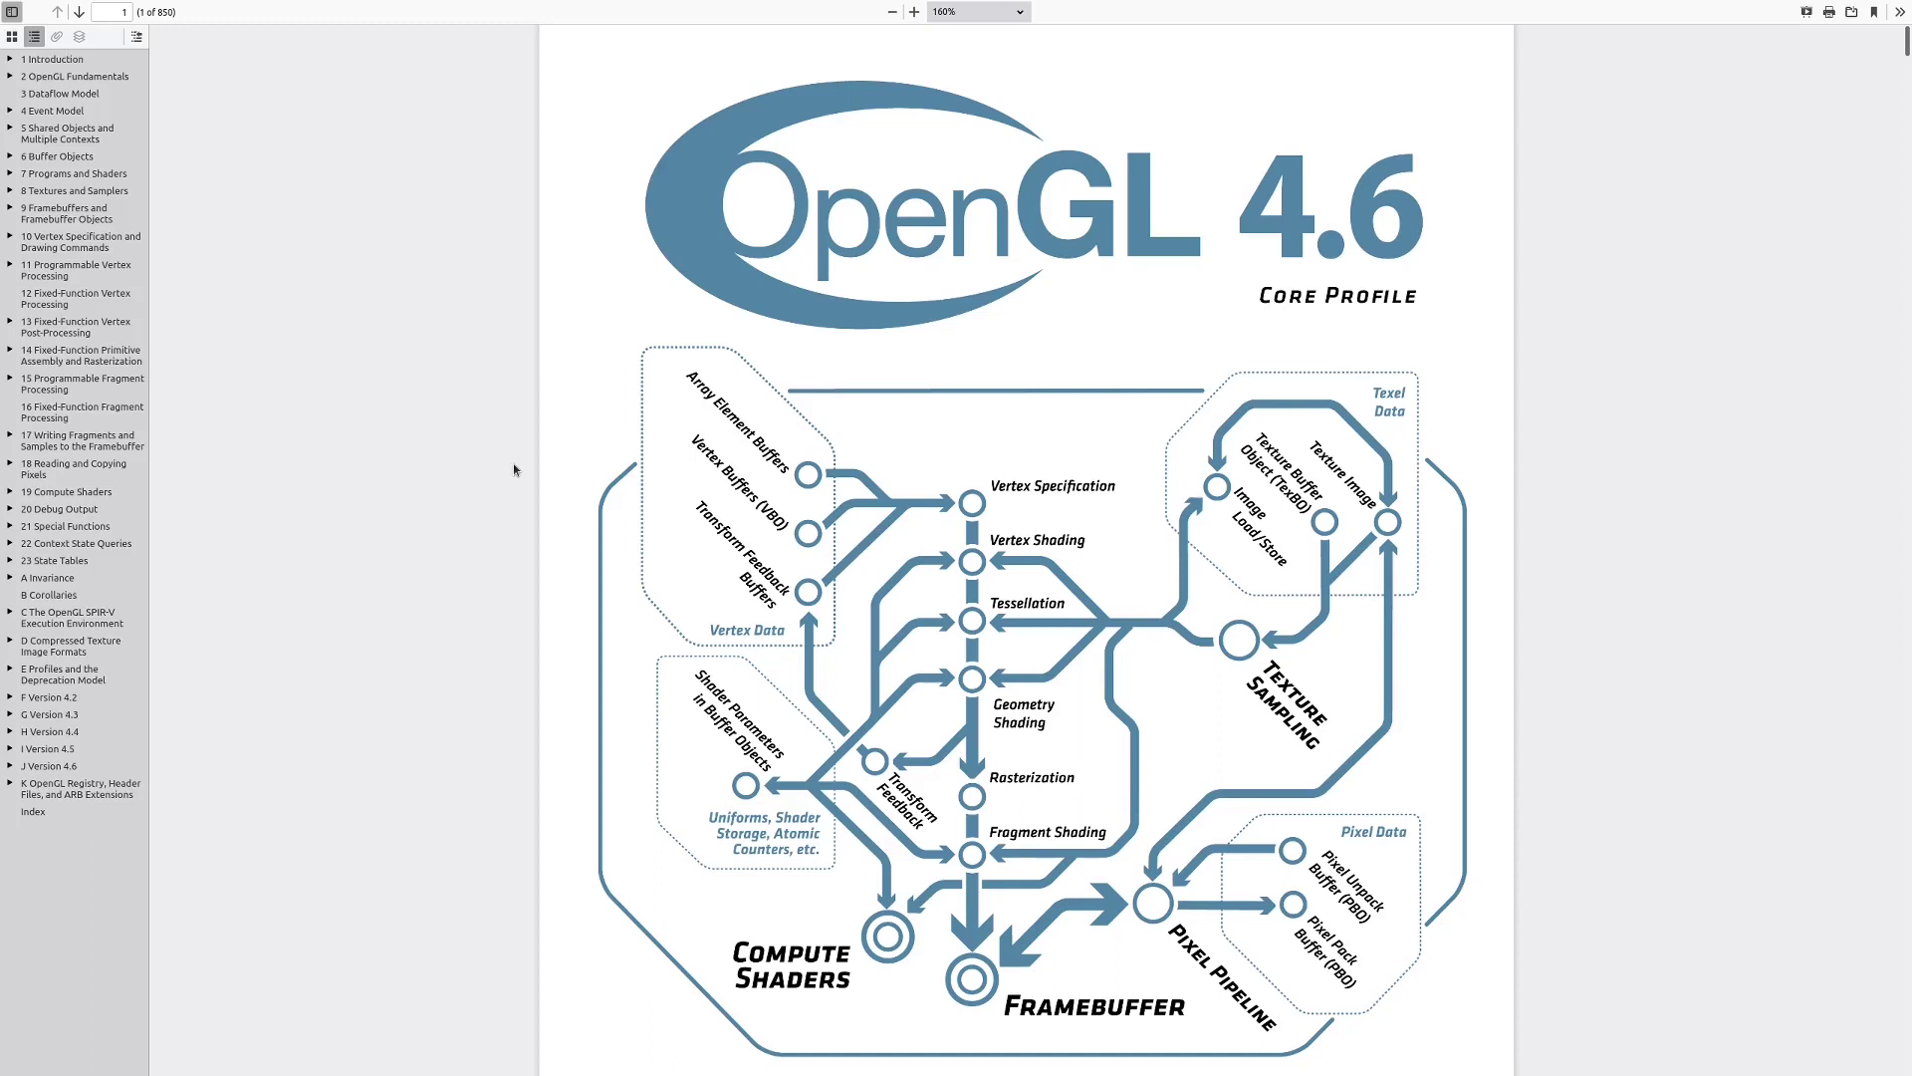
mouse_move(476, 490)
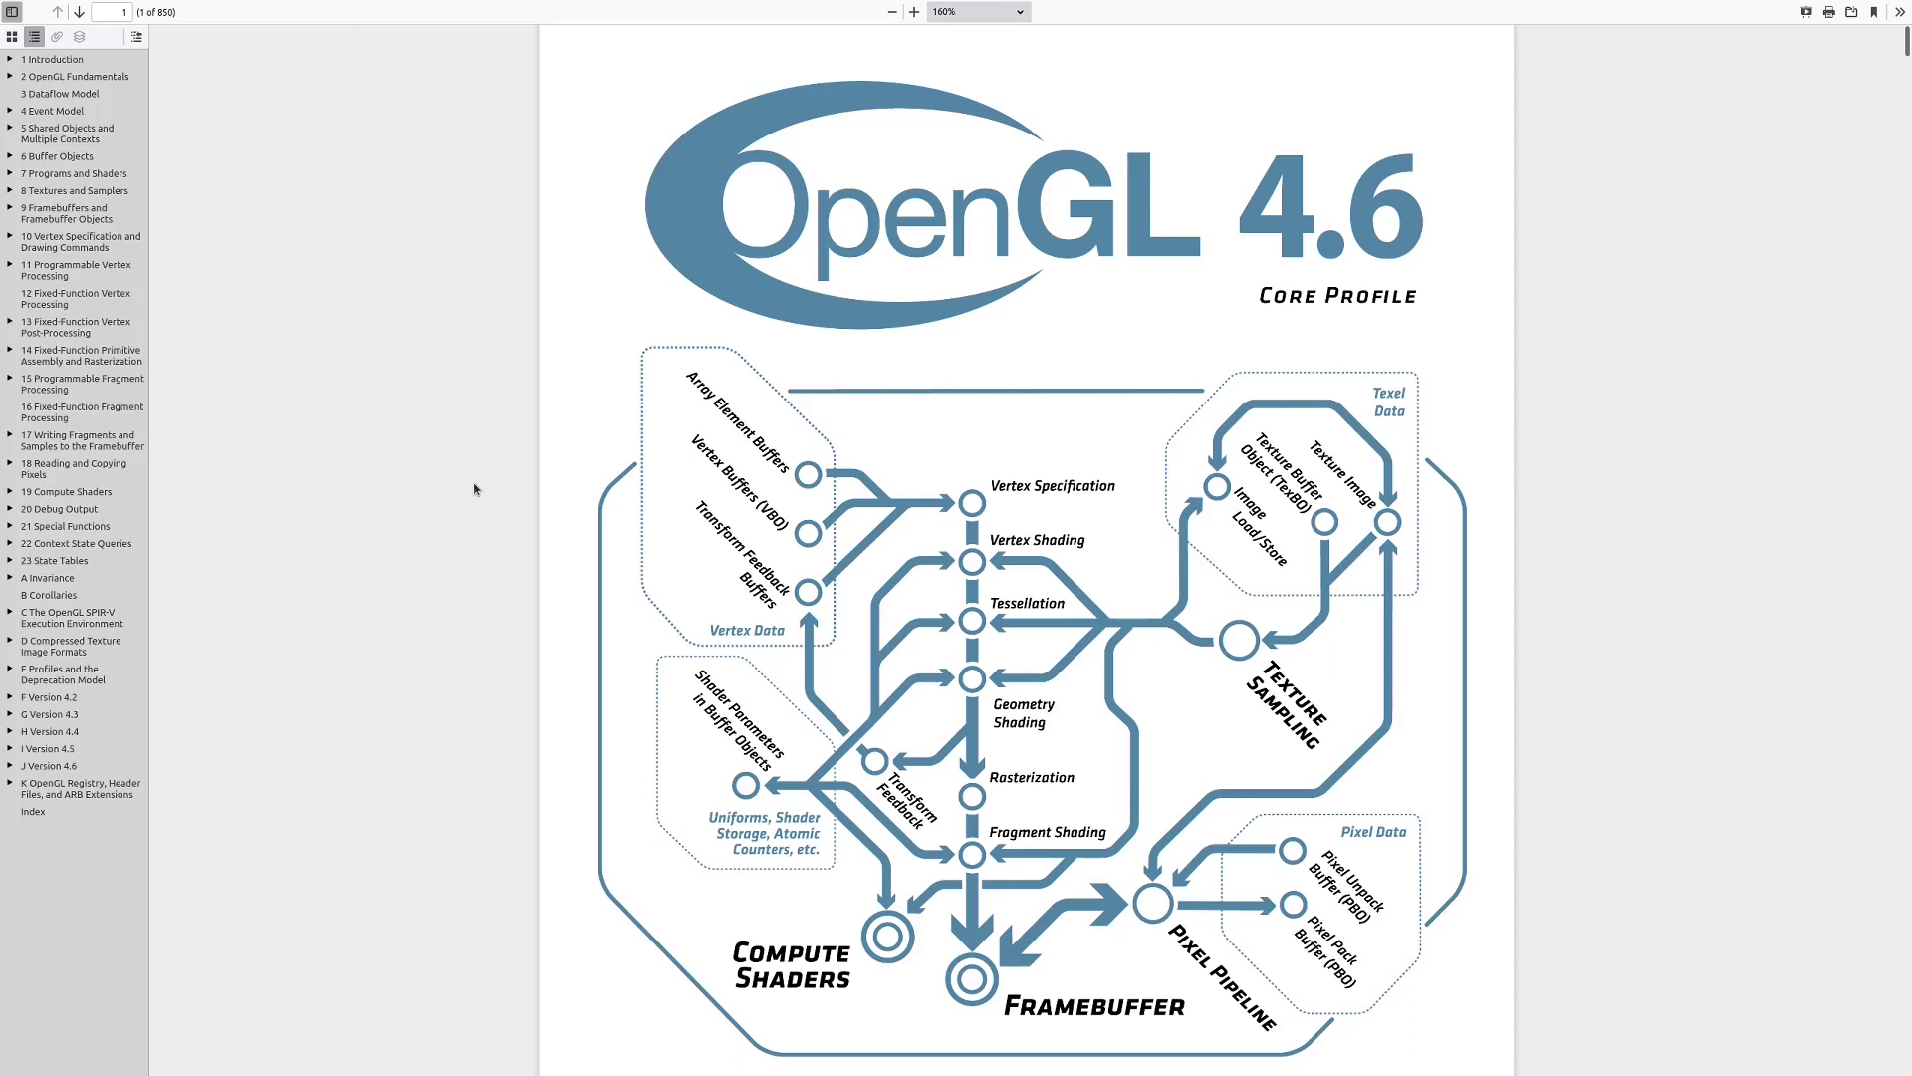
mouse_move(924, 631)
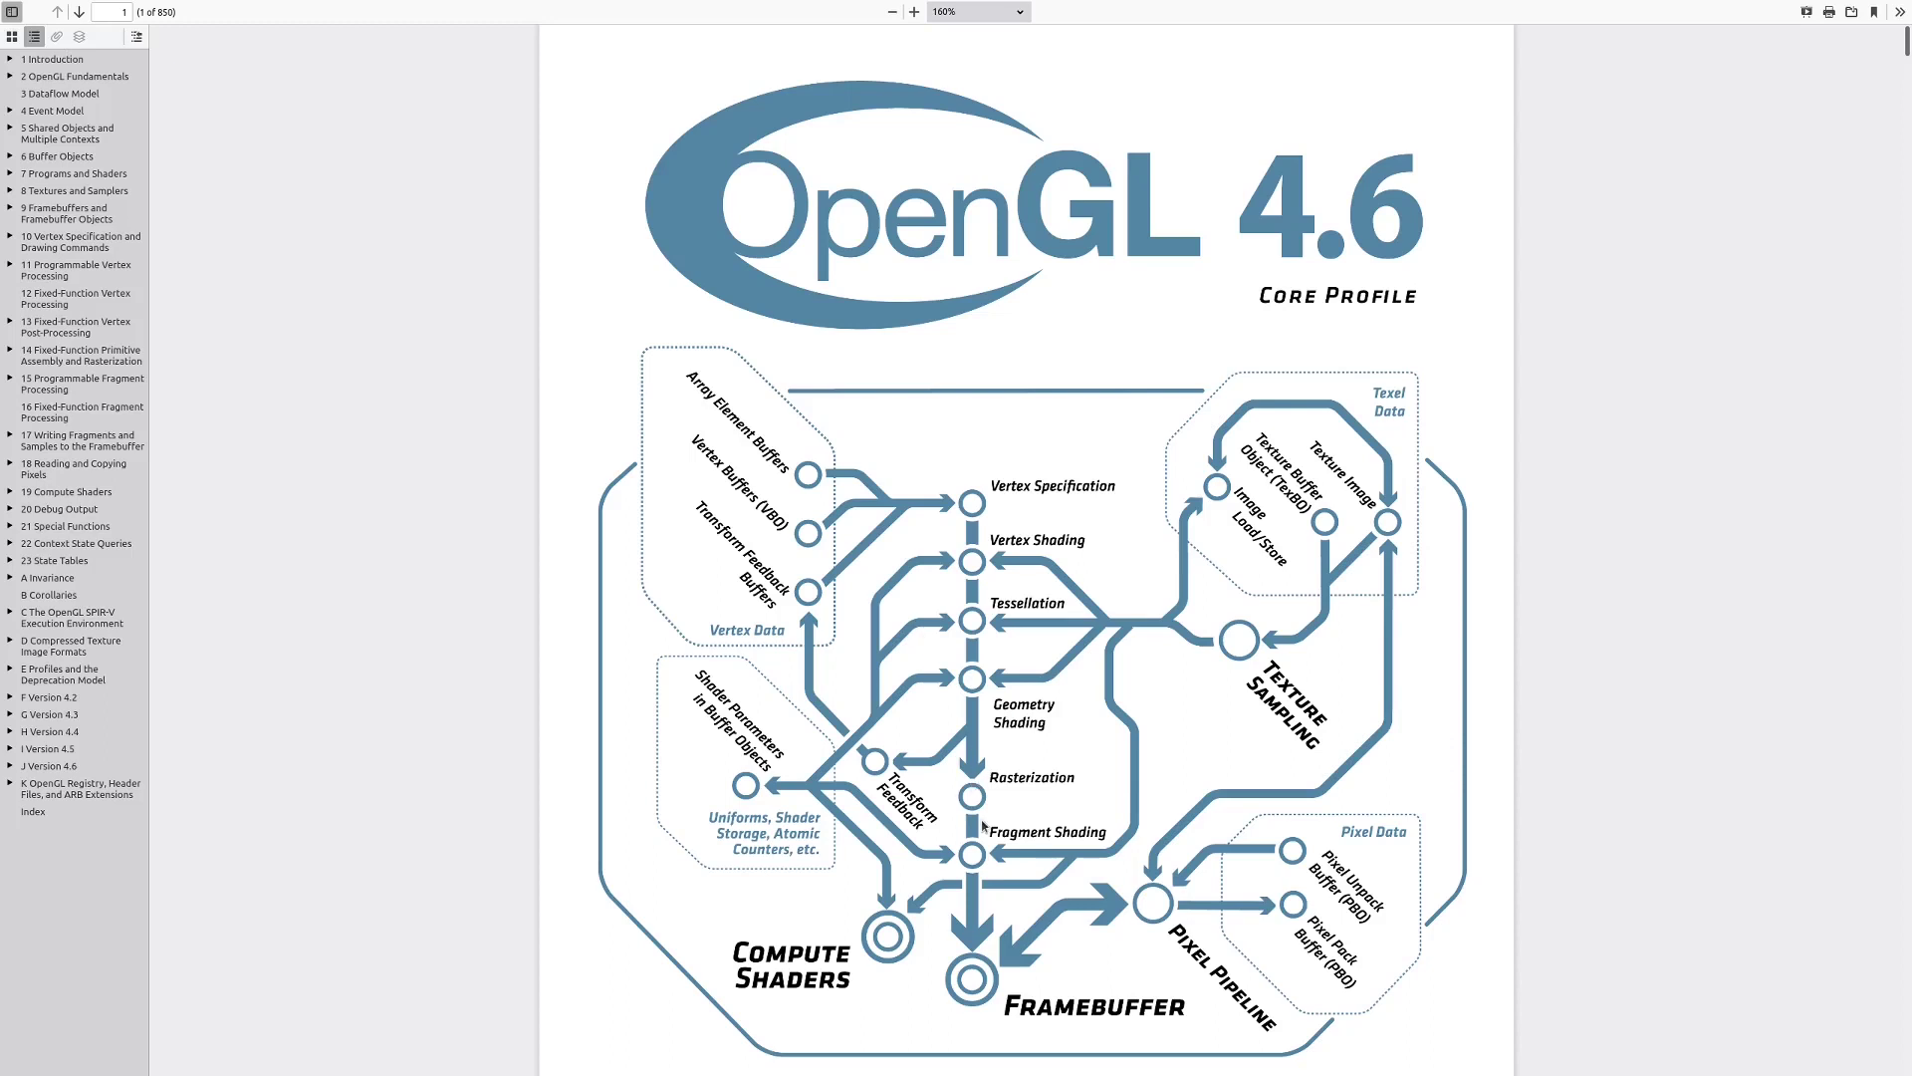
mouse_move(978, 789)
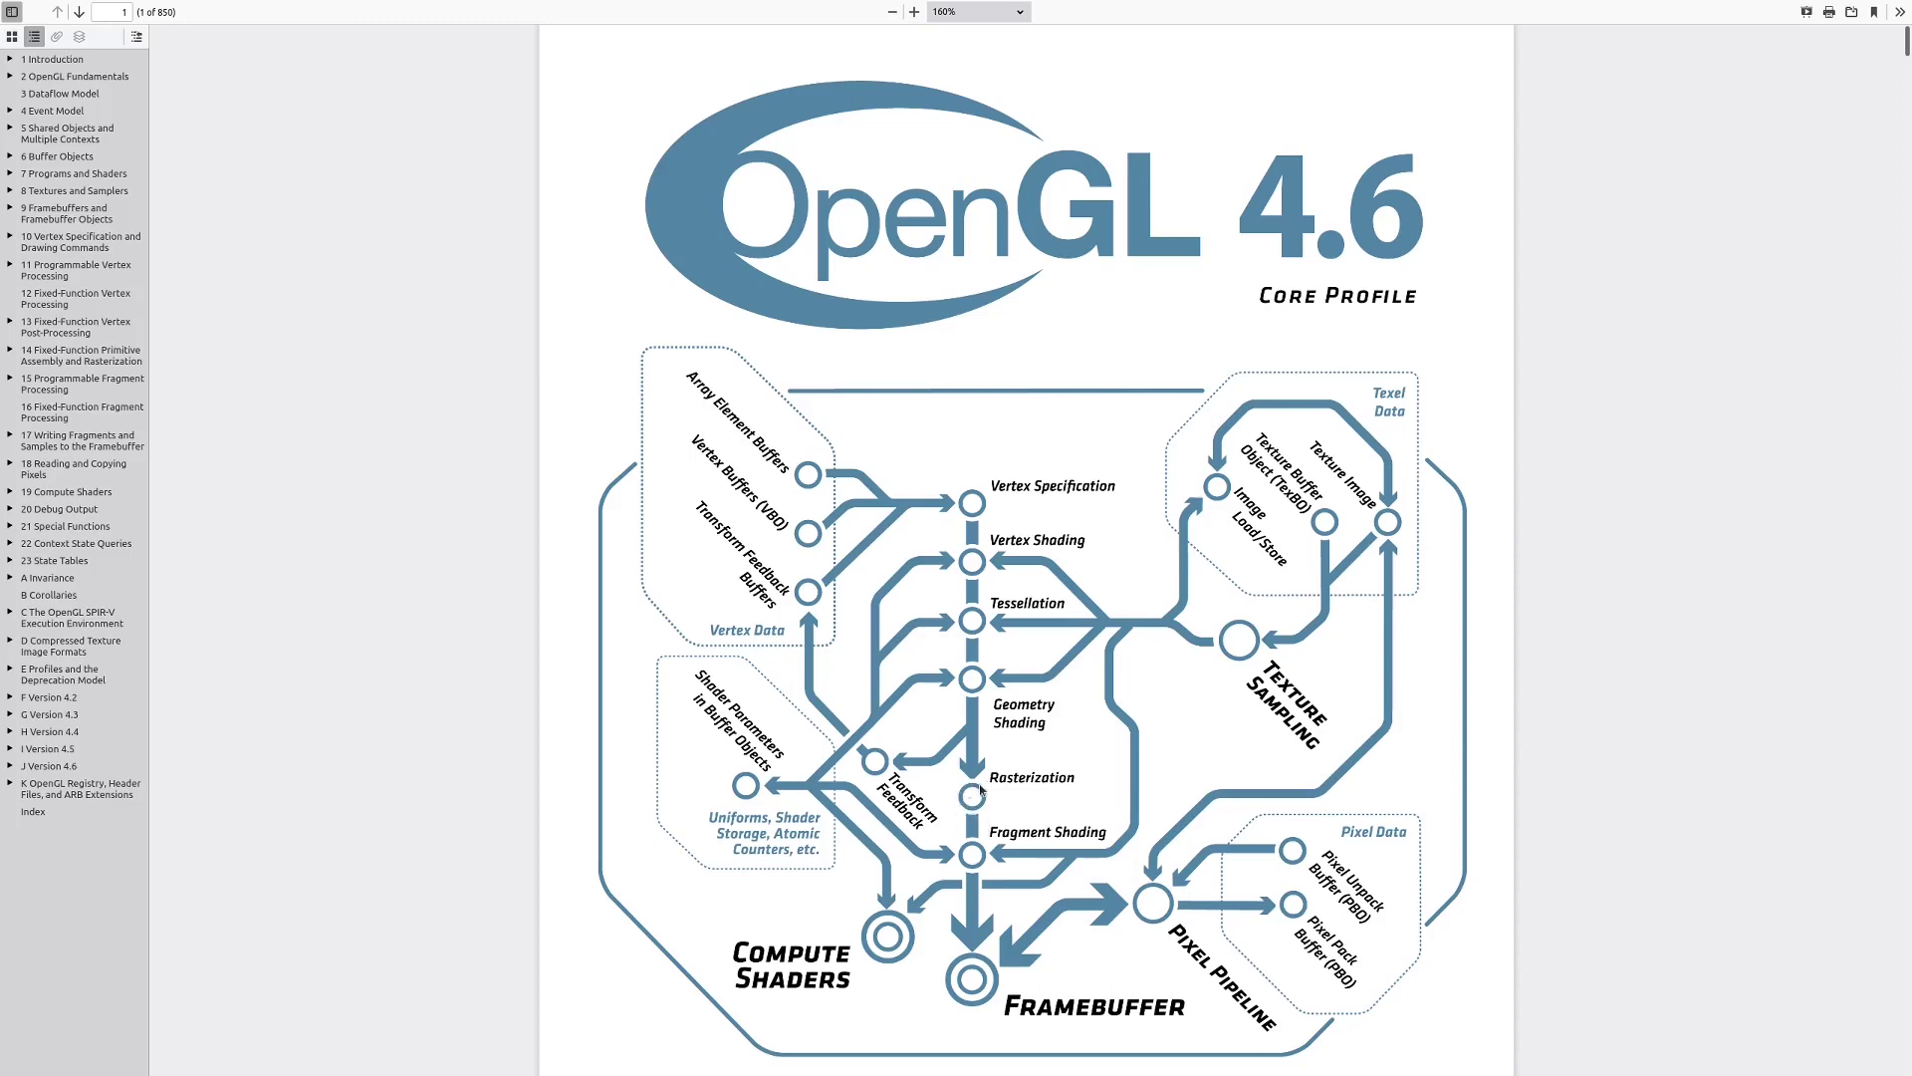
mouse_move(977, 797)
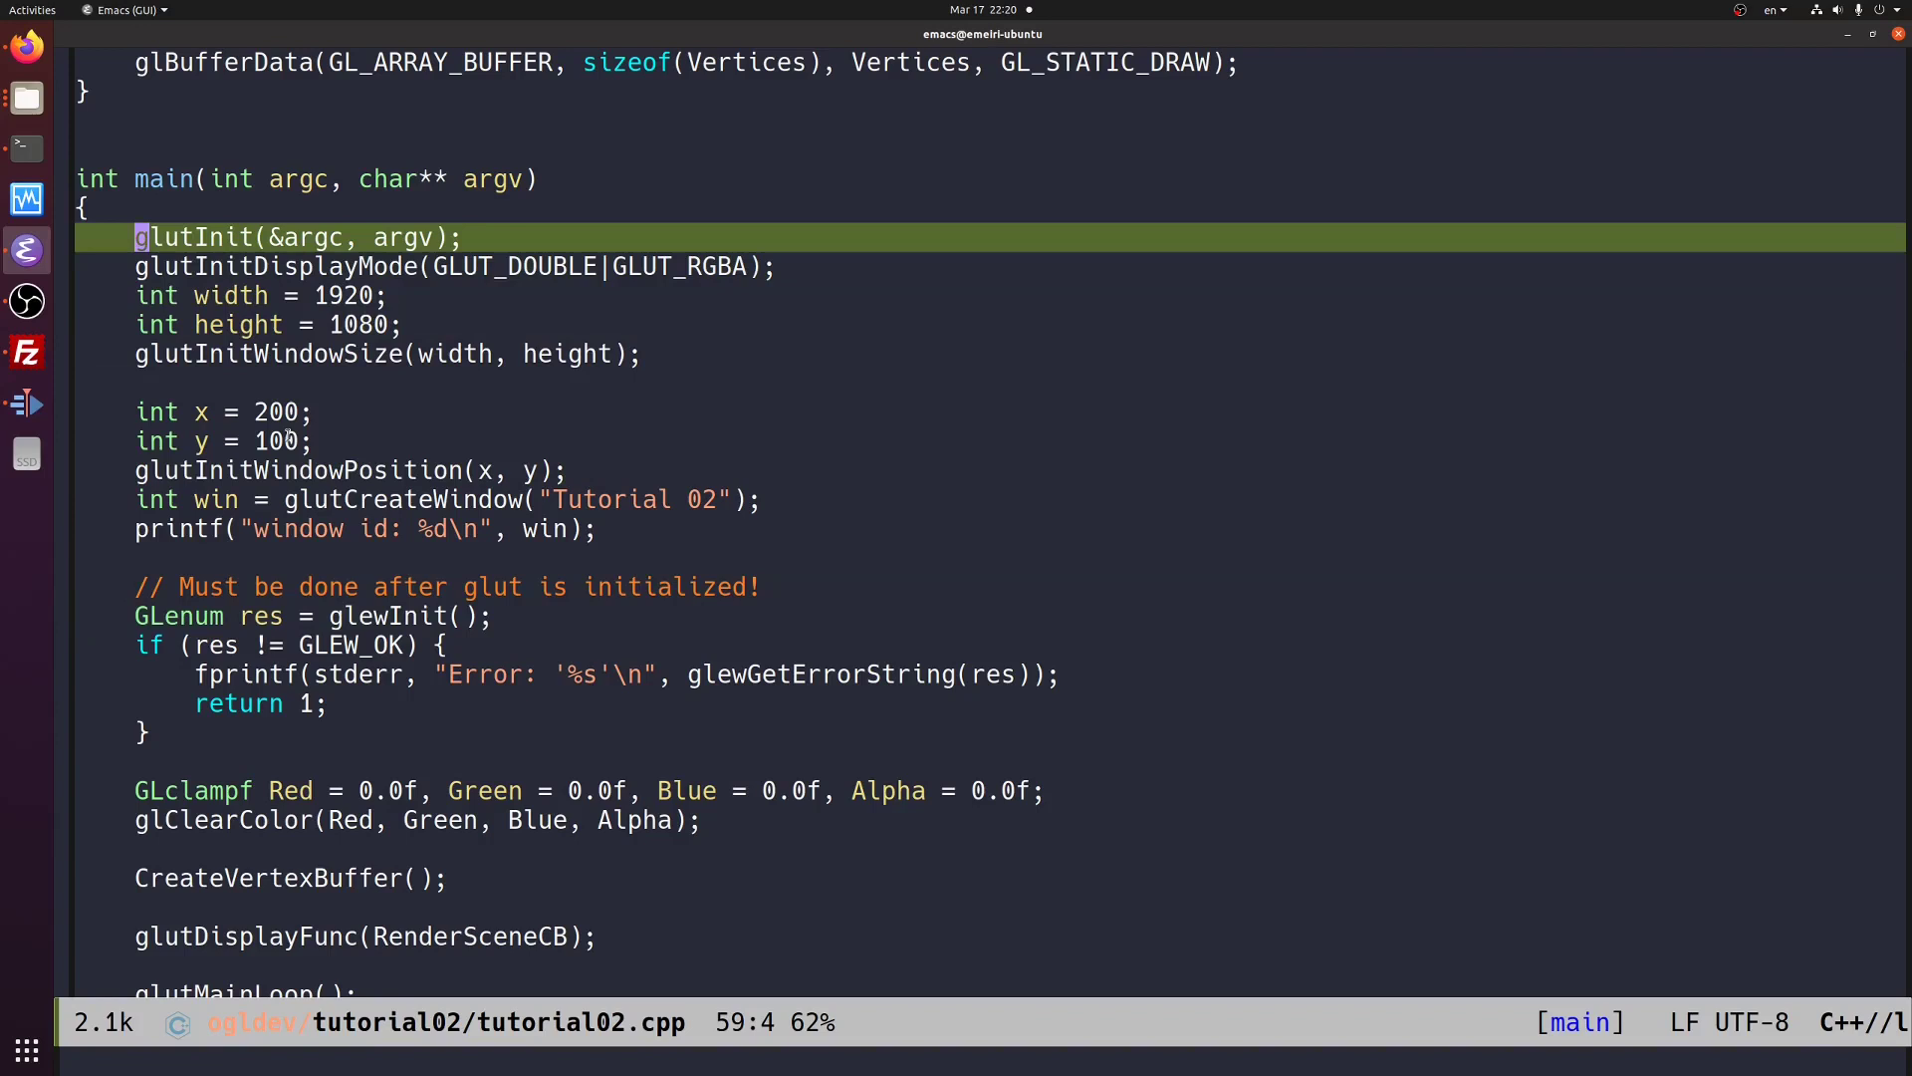
- Show the GLEW basic usage page at glew.sourceforge.net in Firefox
key(down)
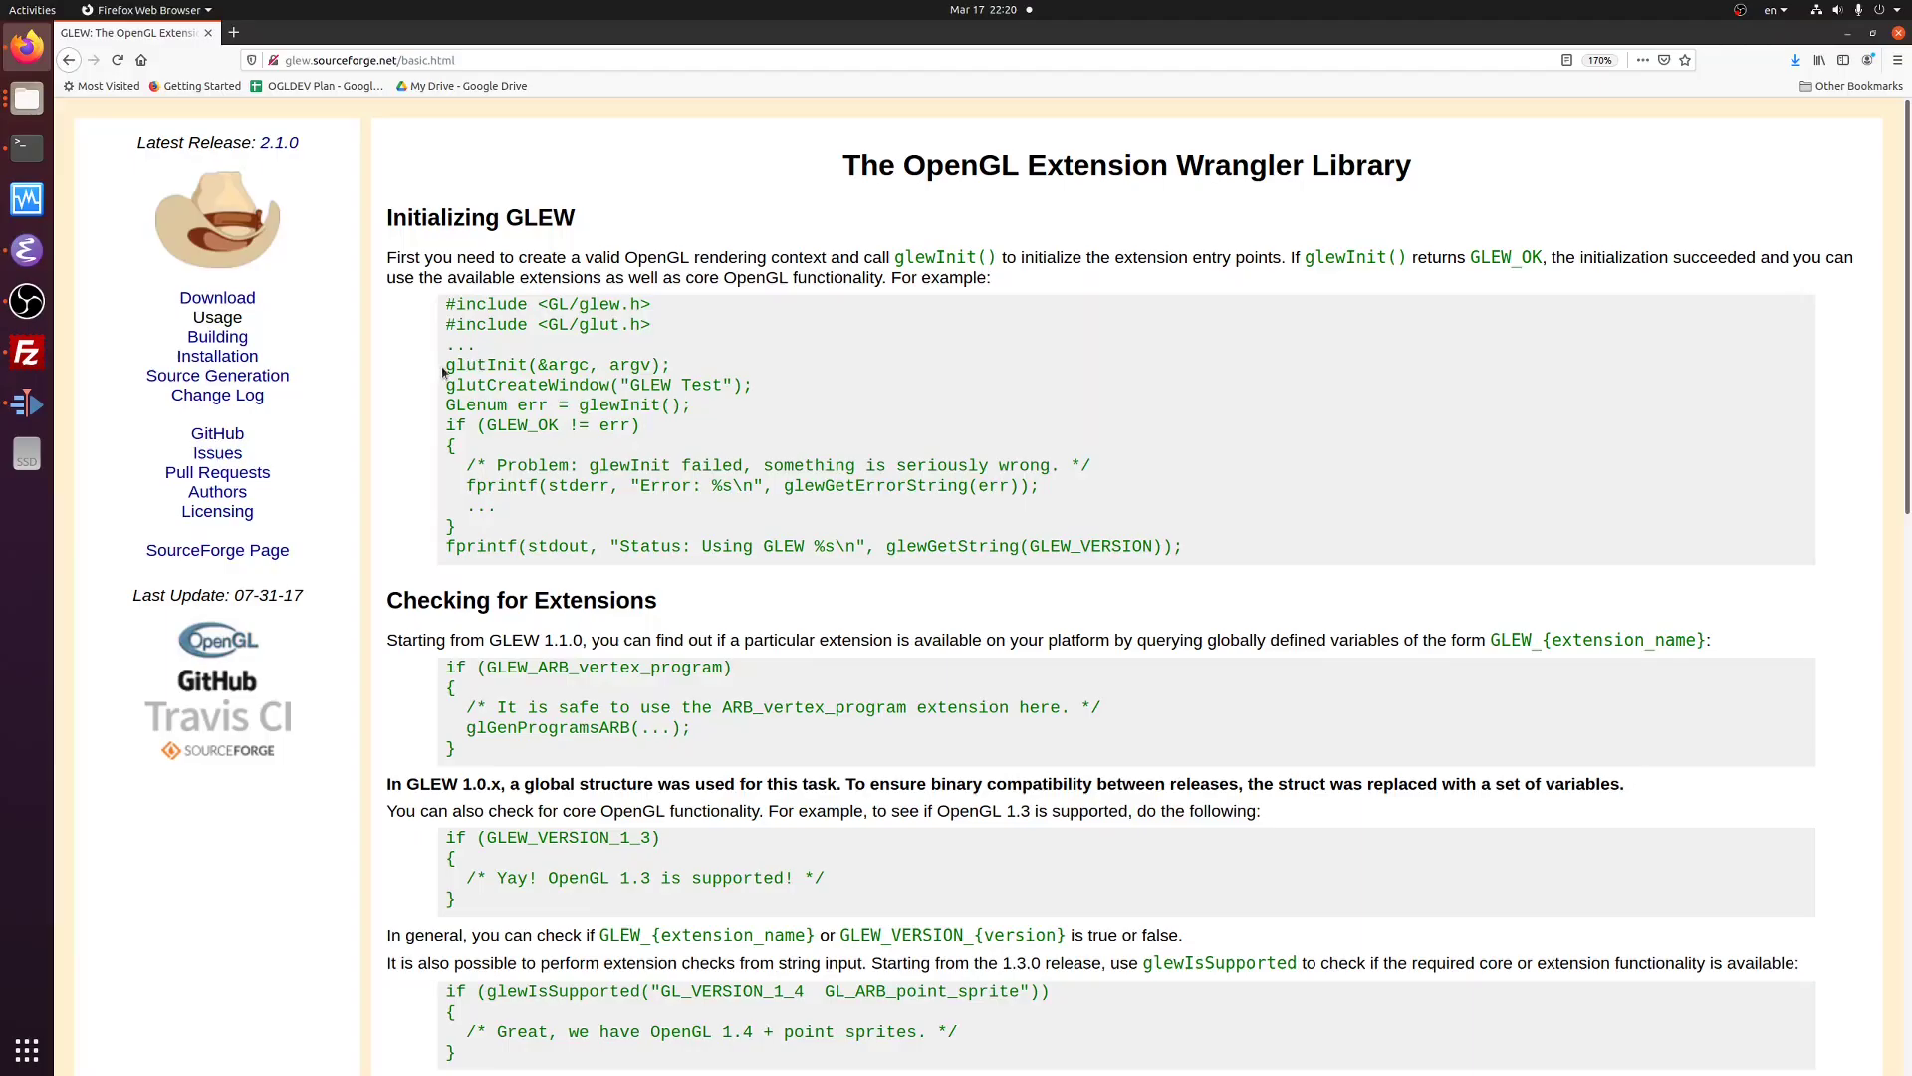
- Bring Emacs back to tutorial02.cpp at the glewGetErrorString message inside the GLEW_OK check
drag(444, 362, 691, 404)
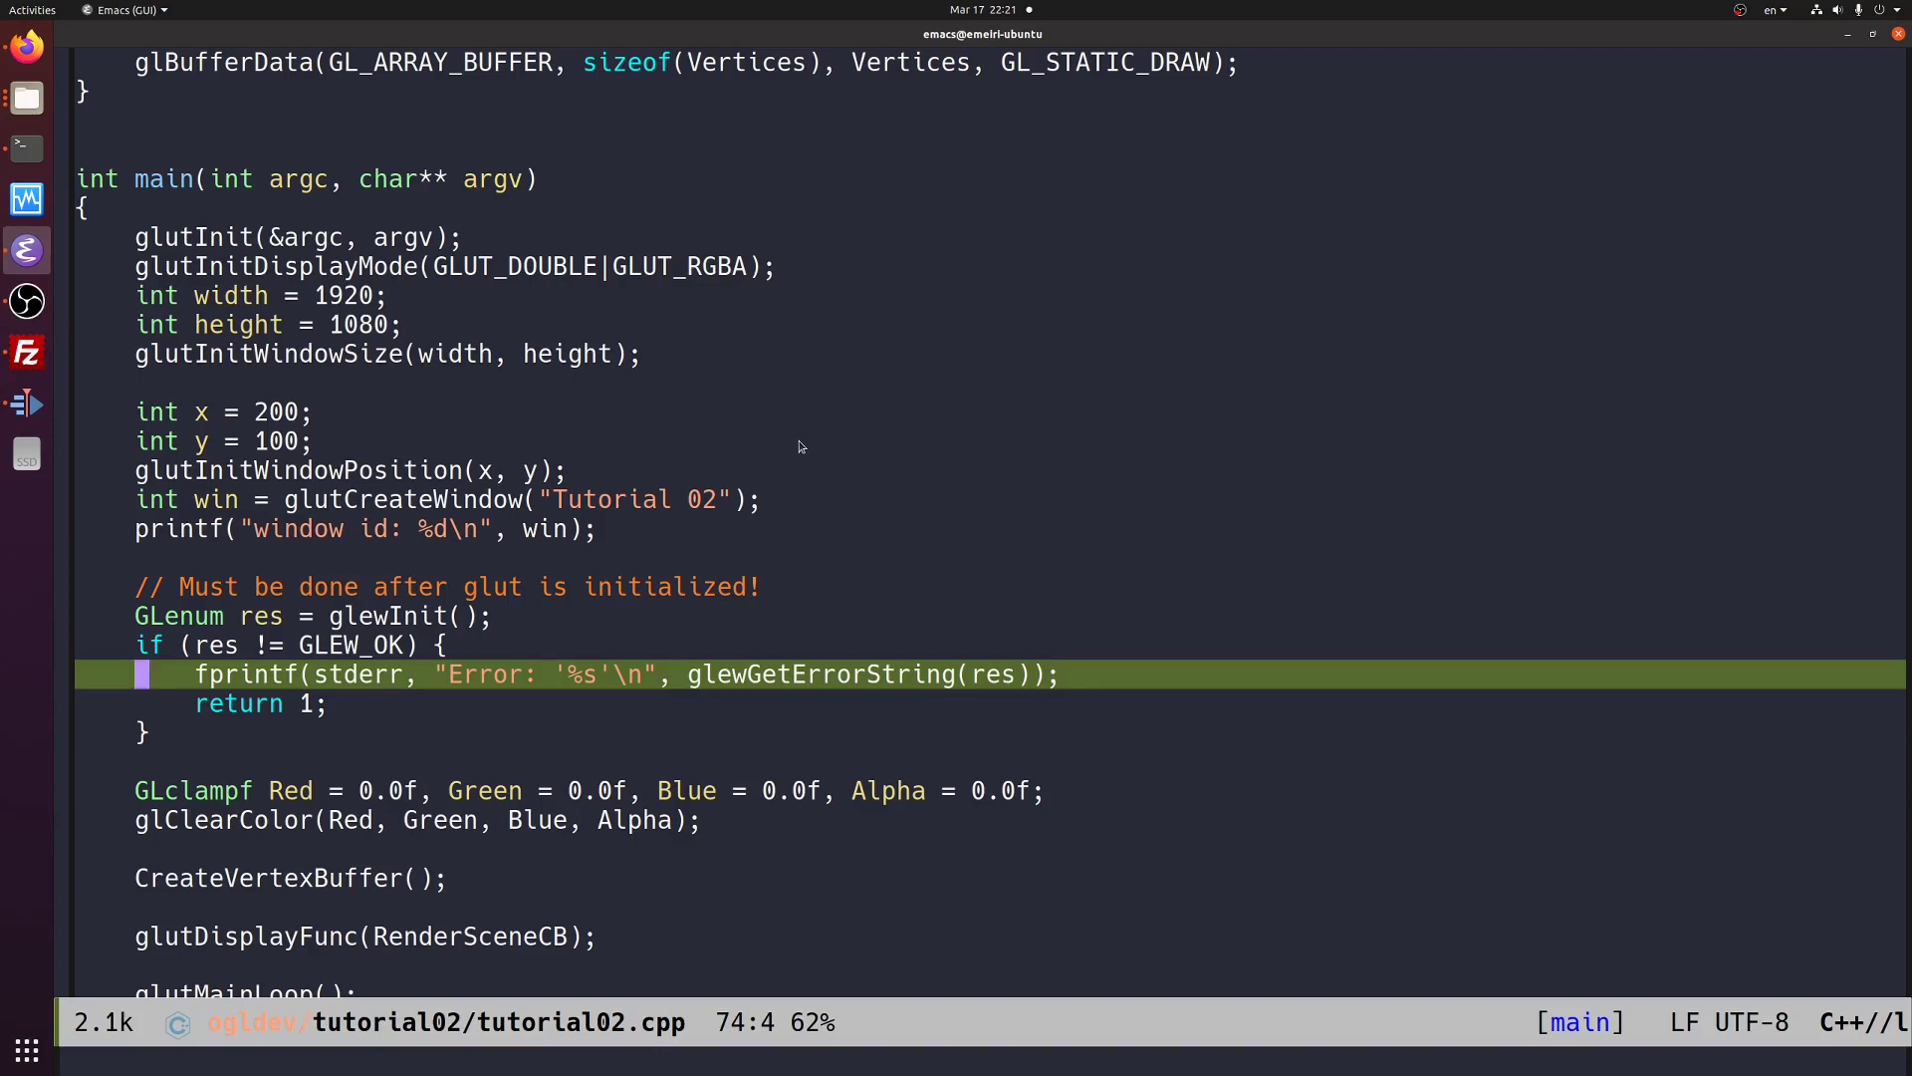
scroll(down, 3)
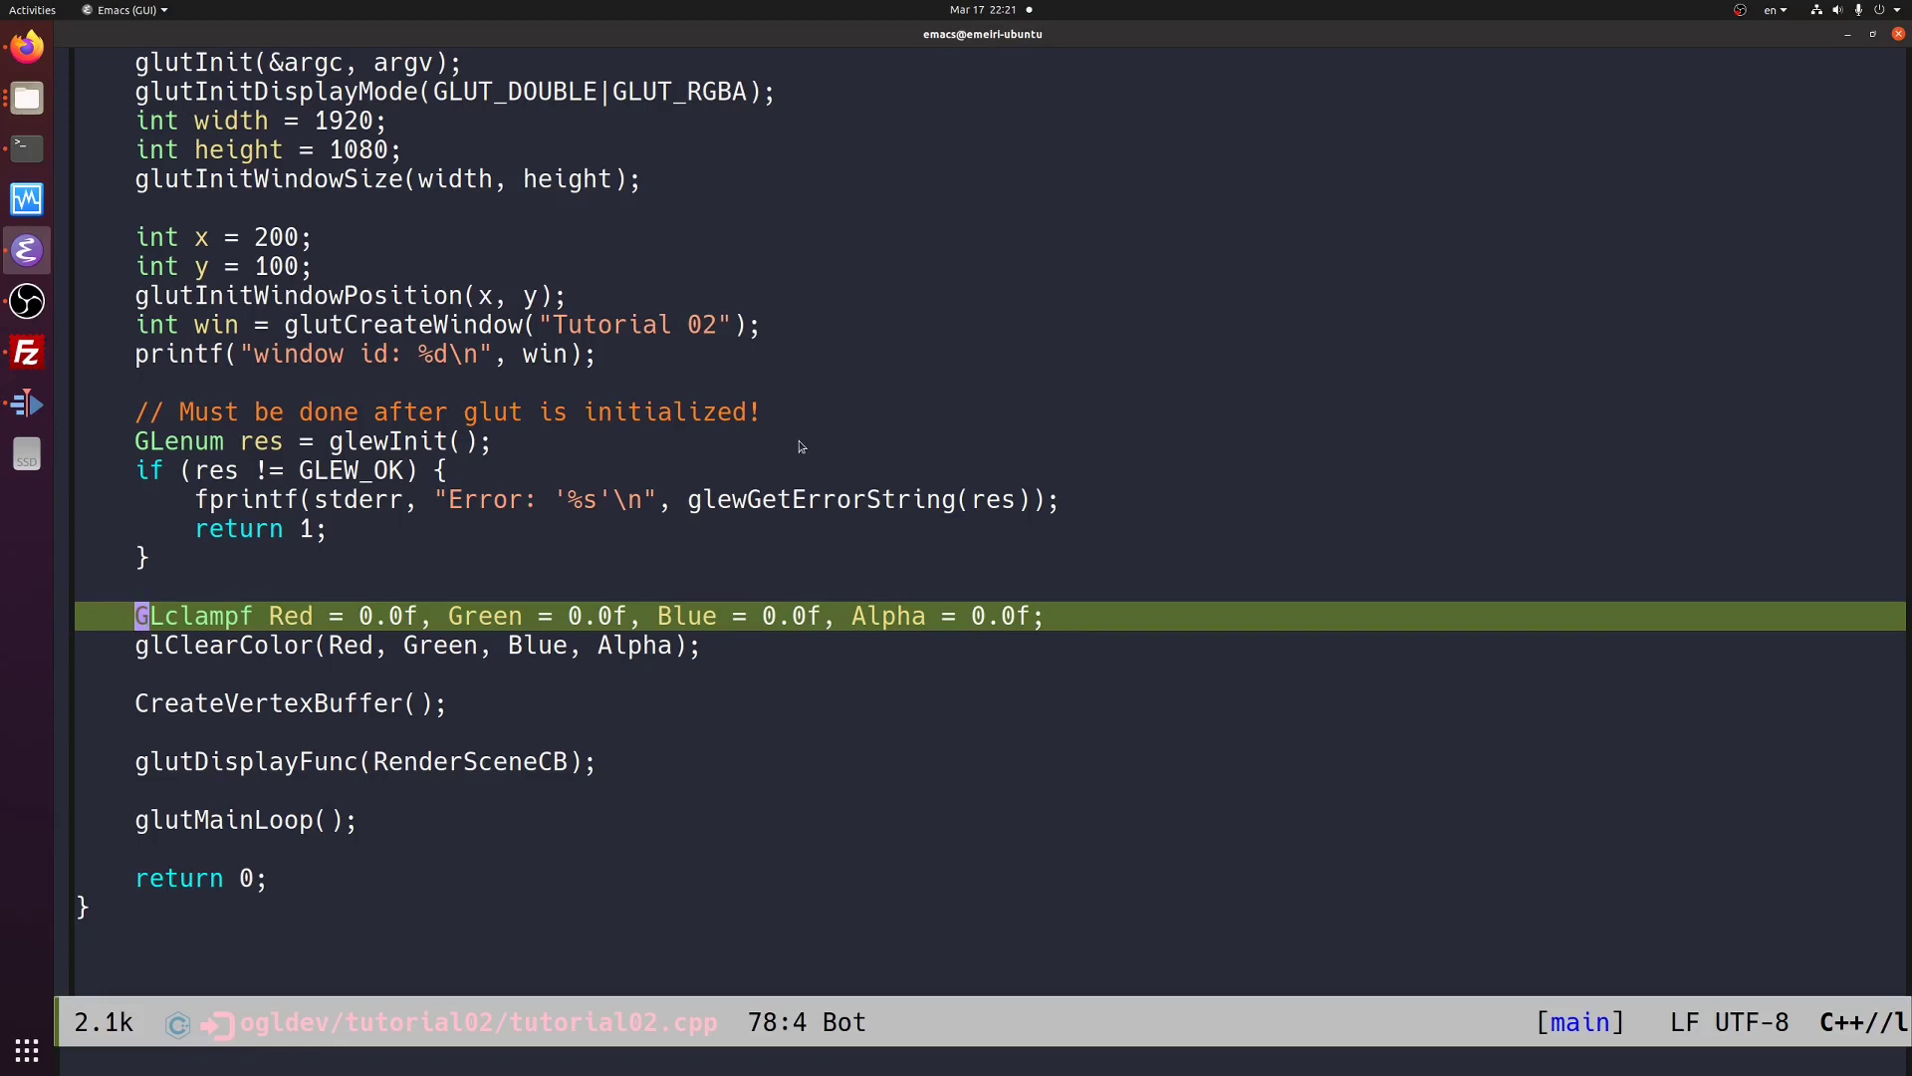
key(Down)
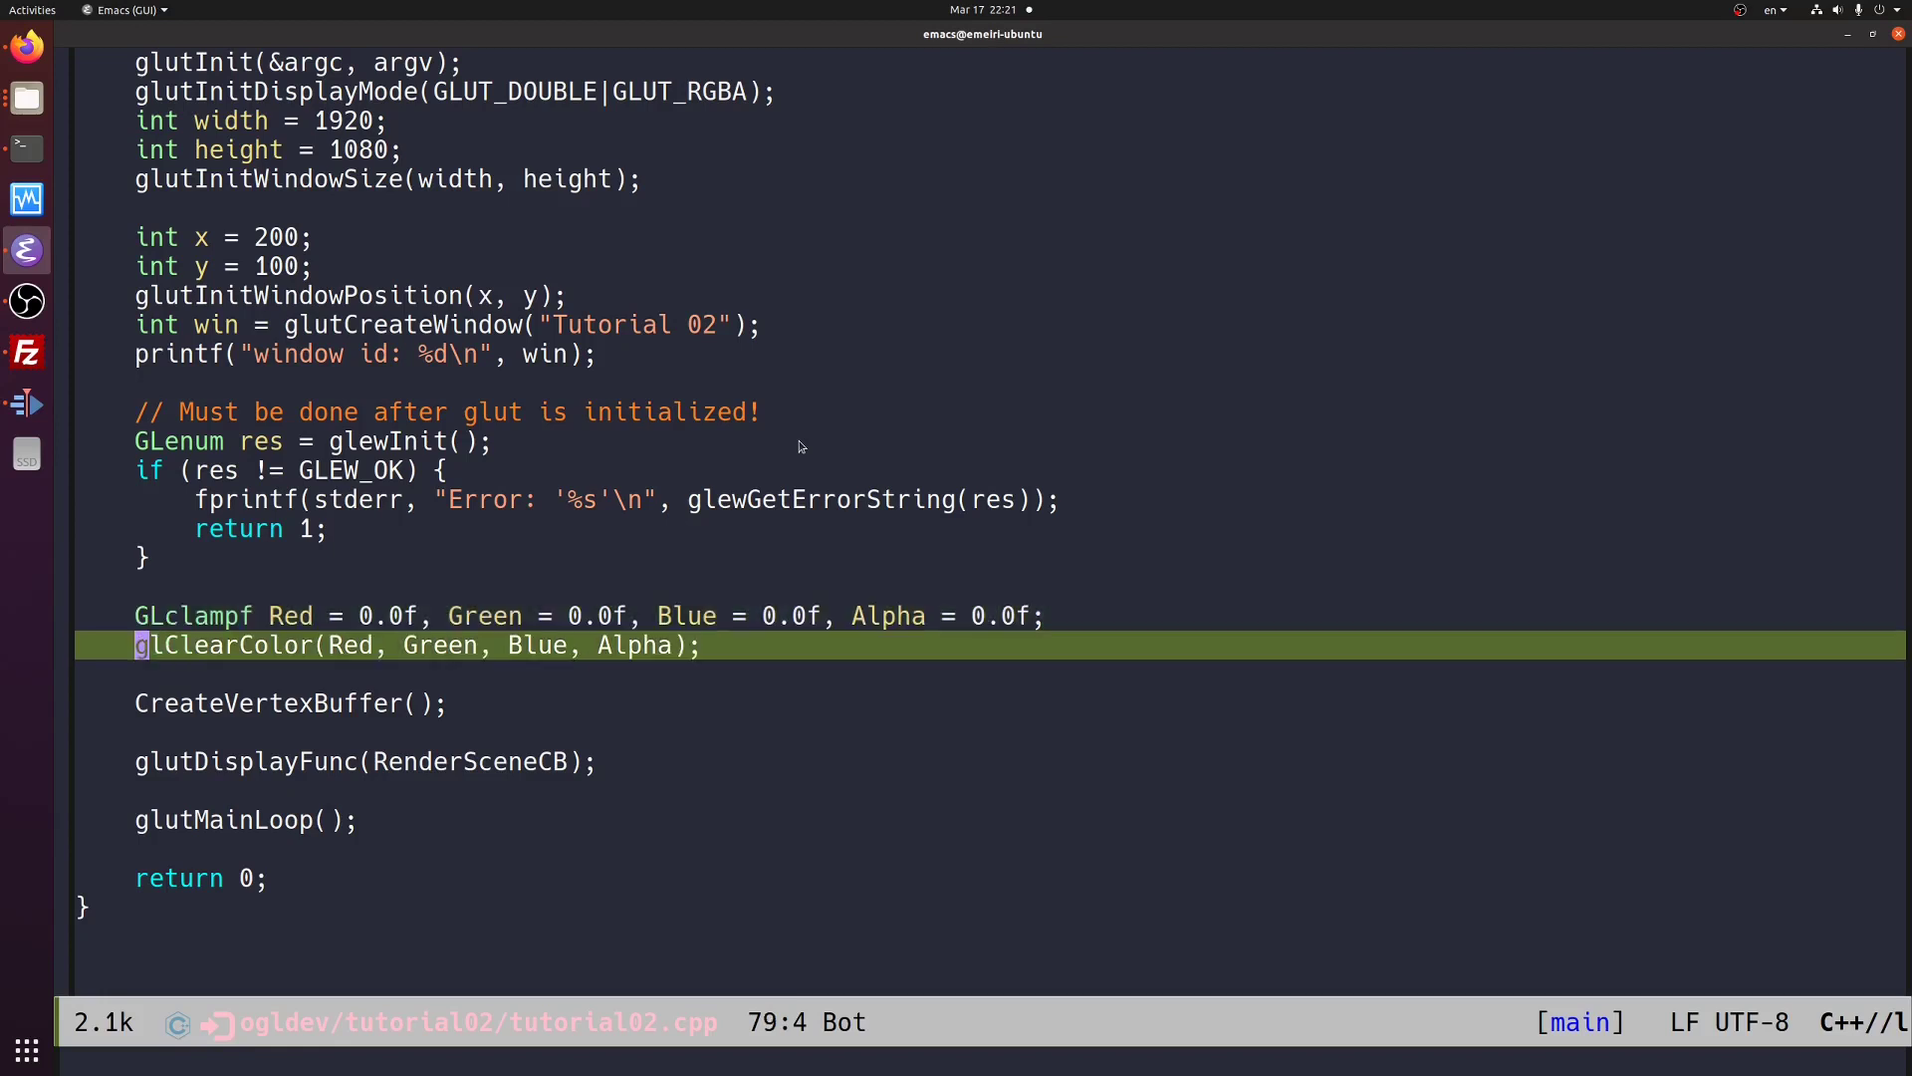
key(down)
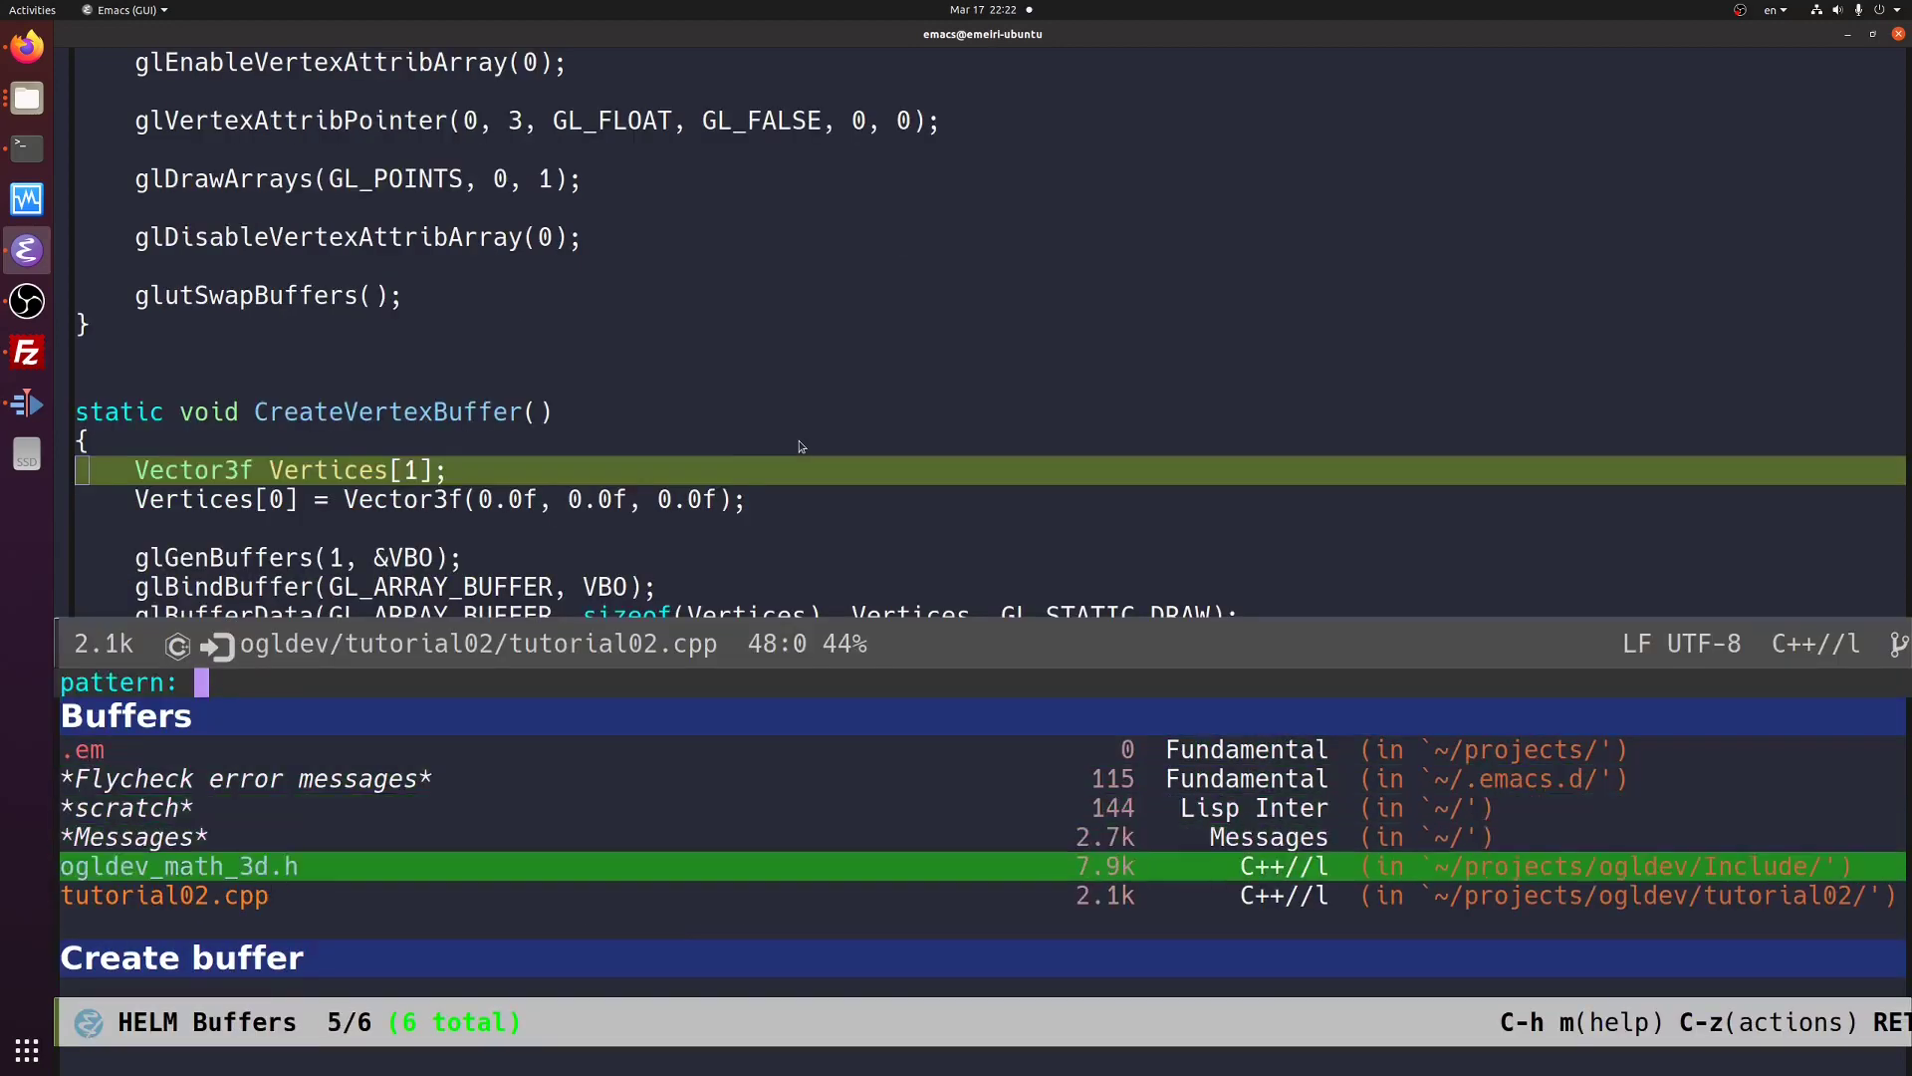
- Close the Helm buffer list, leaving tutorial02.cpp at CreateVertexBuffer's Vector3f Vertices declaration
click(179, 867)
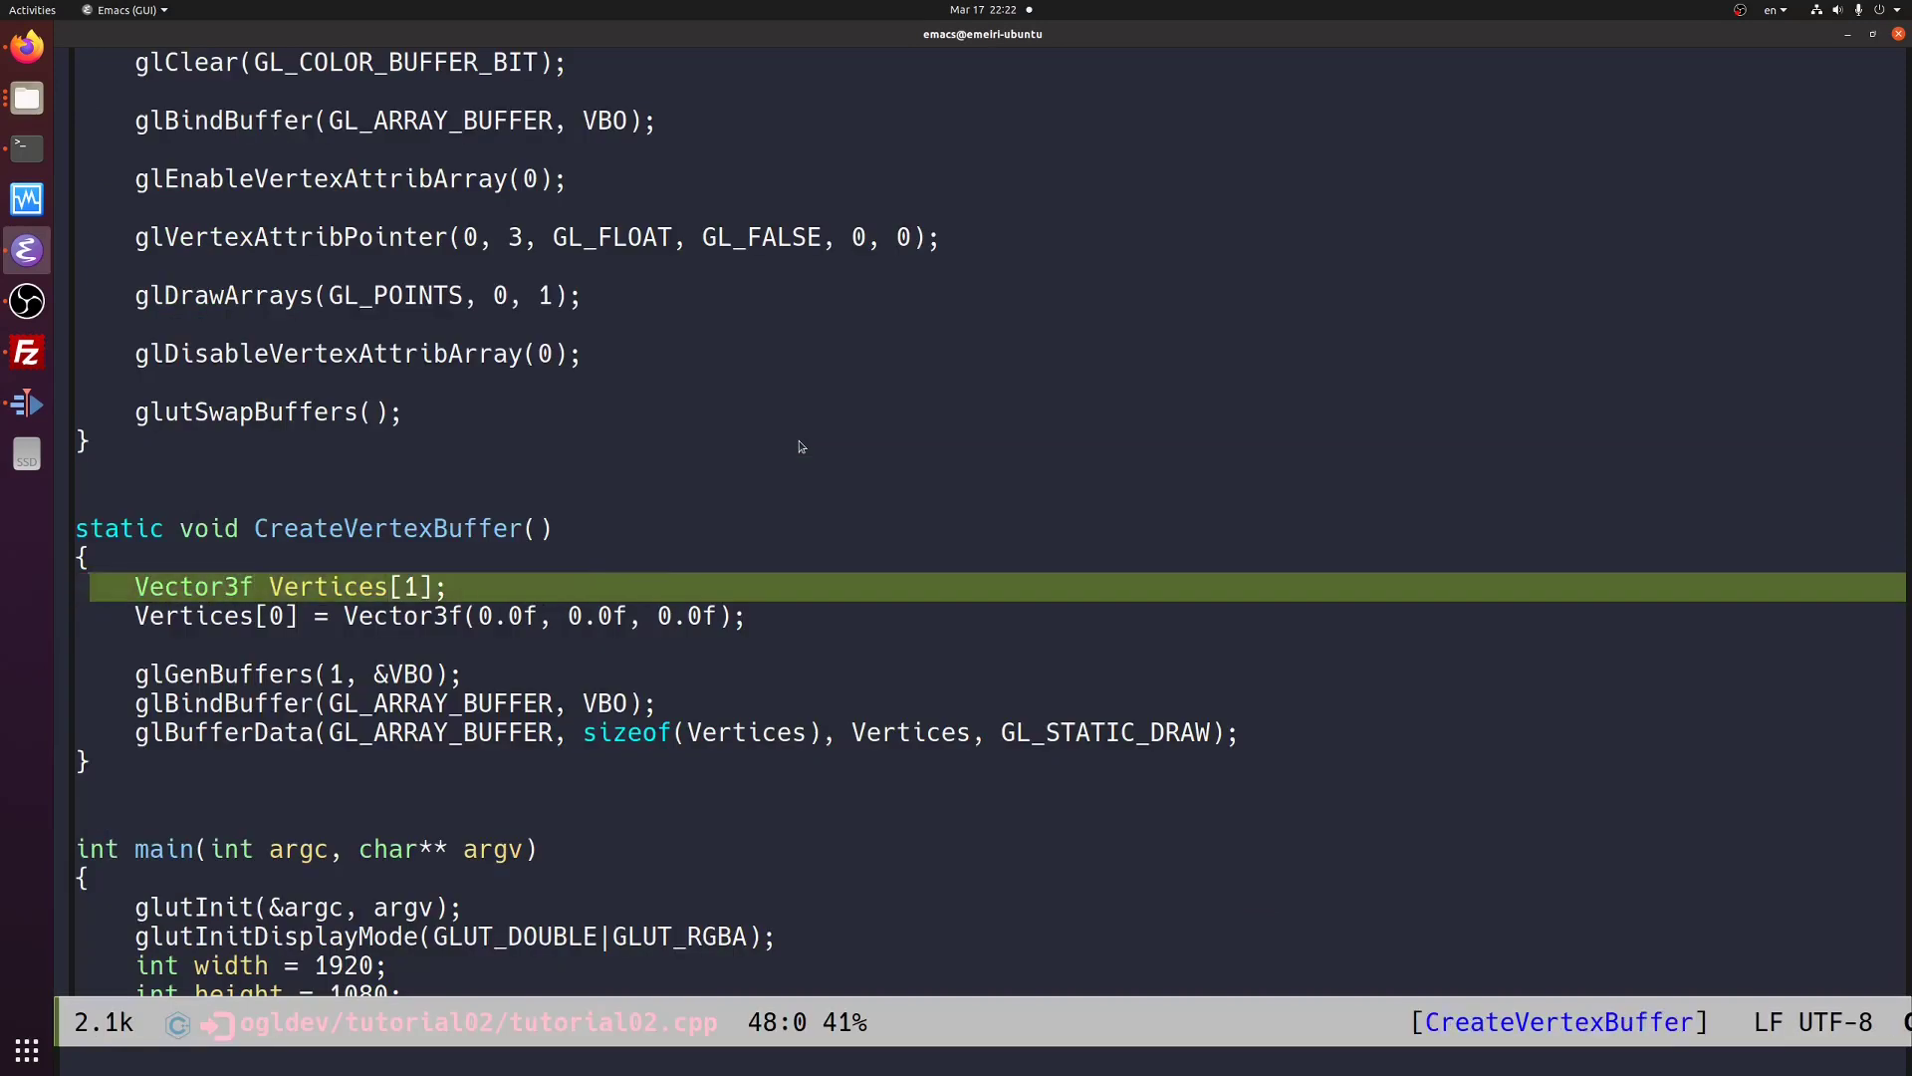
key(down)
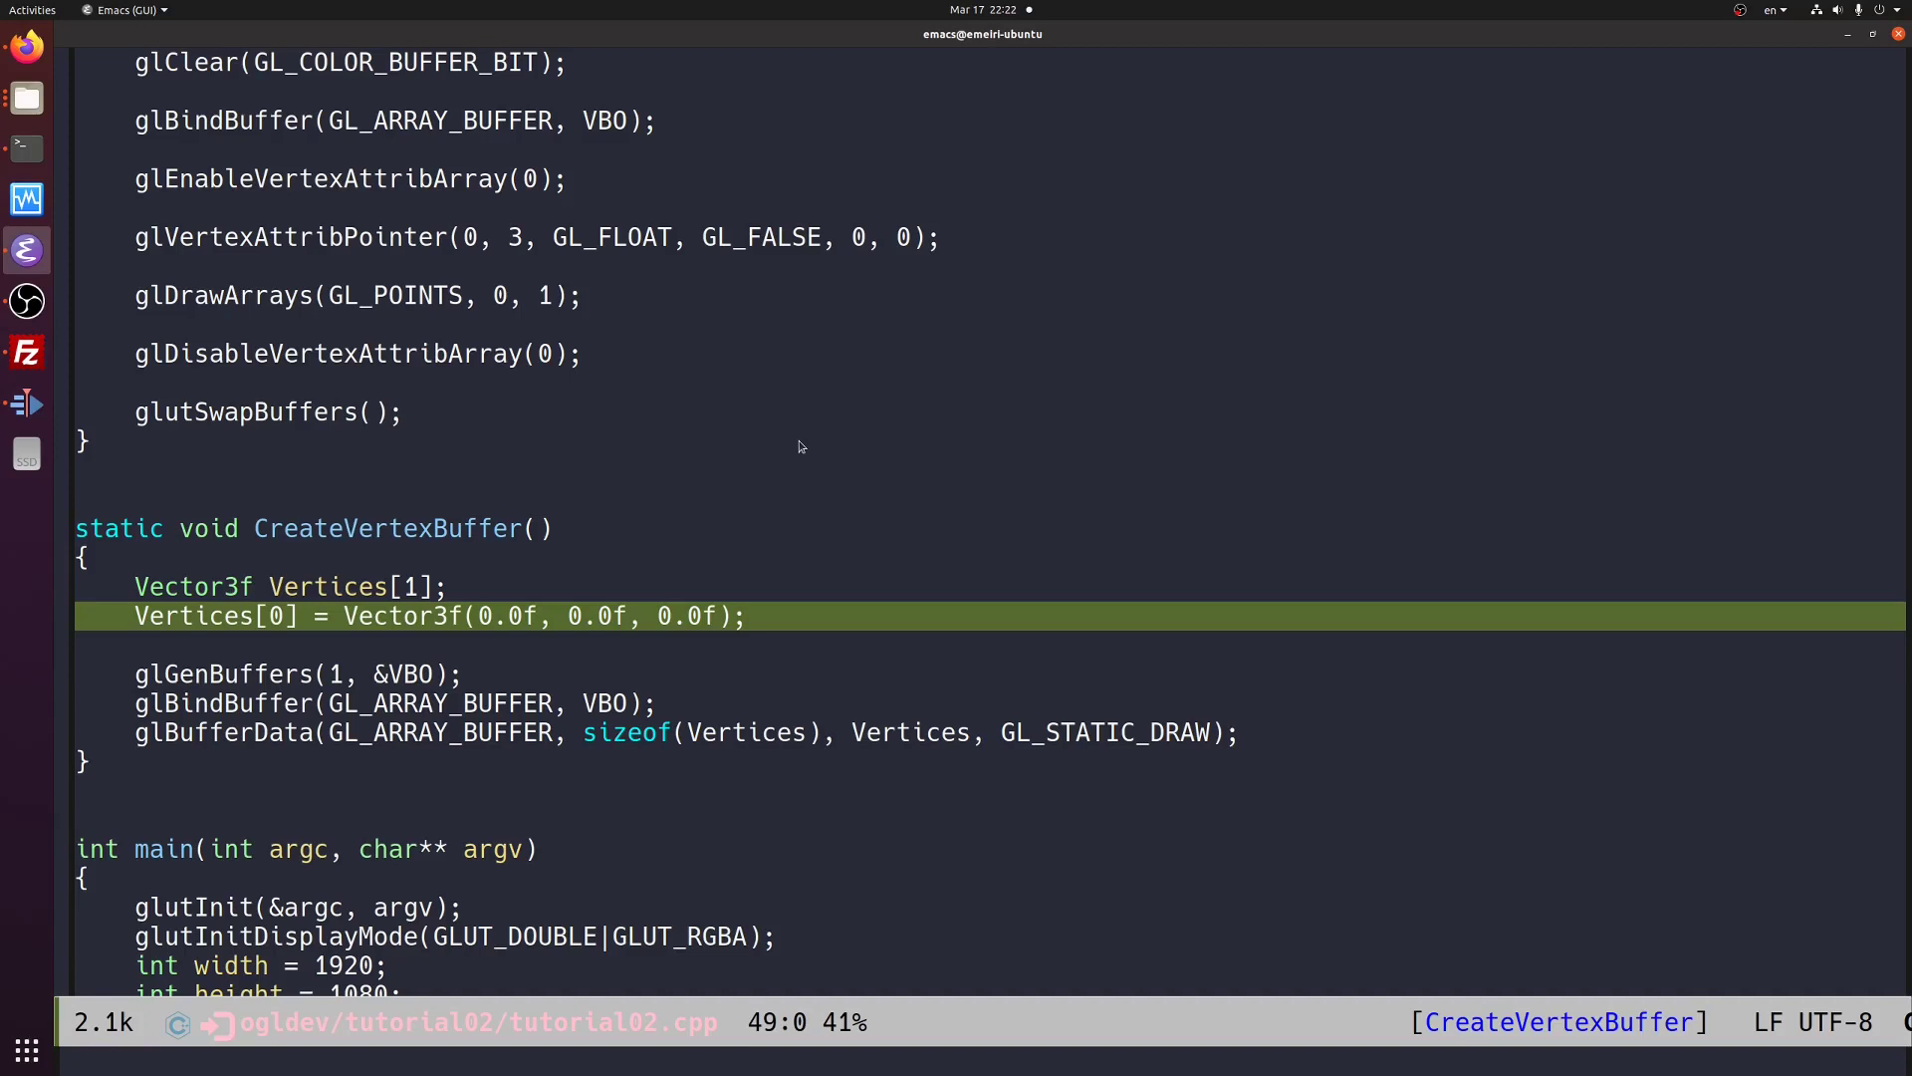
key(down)
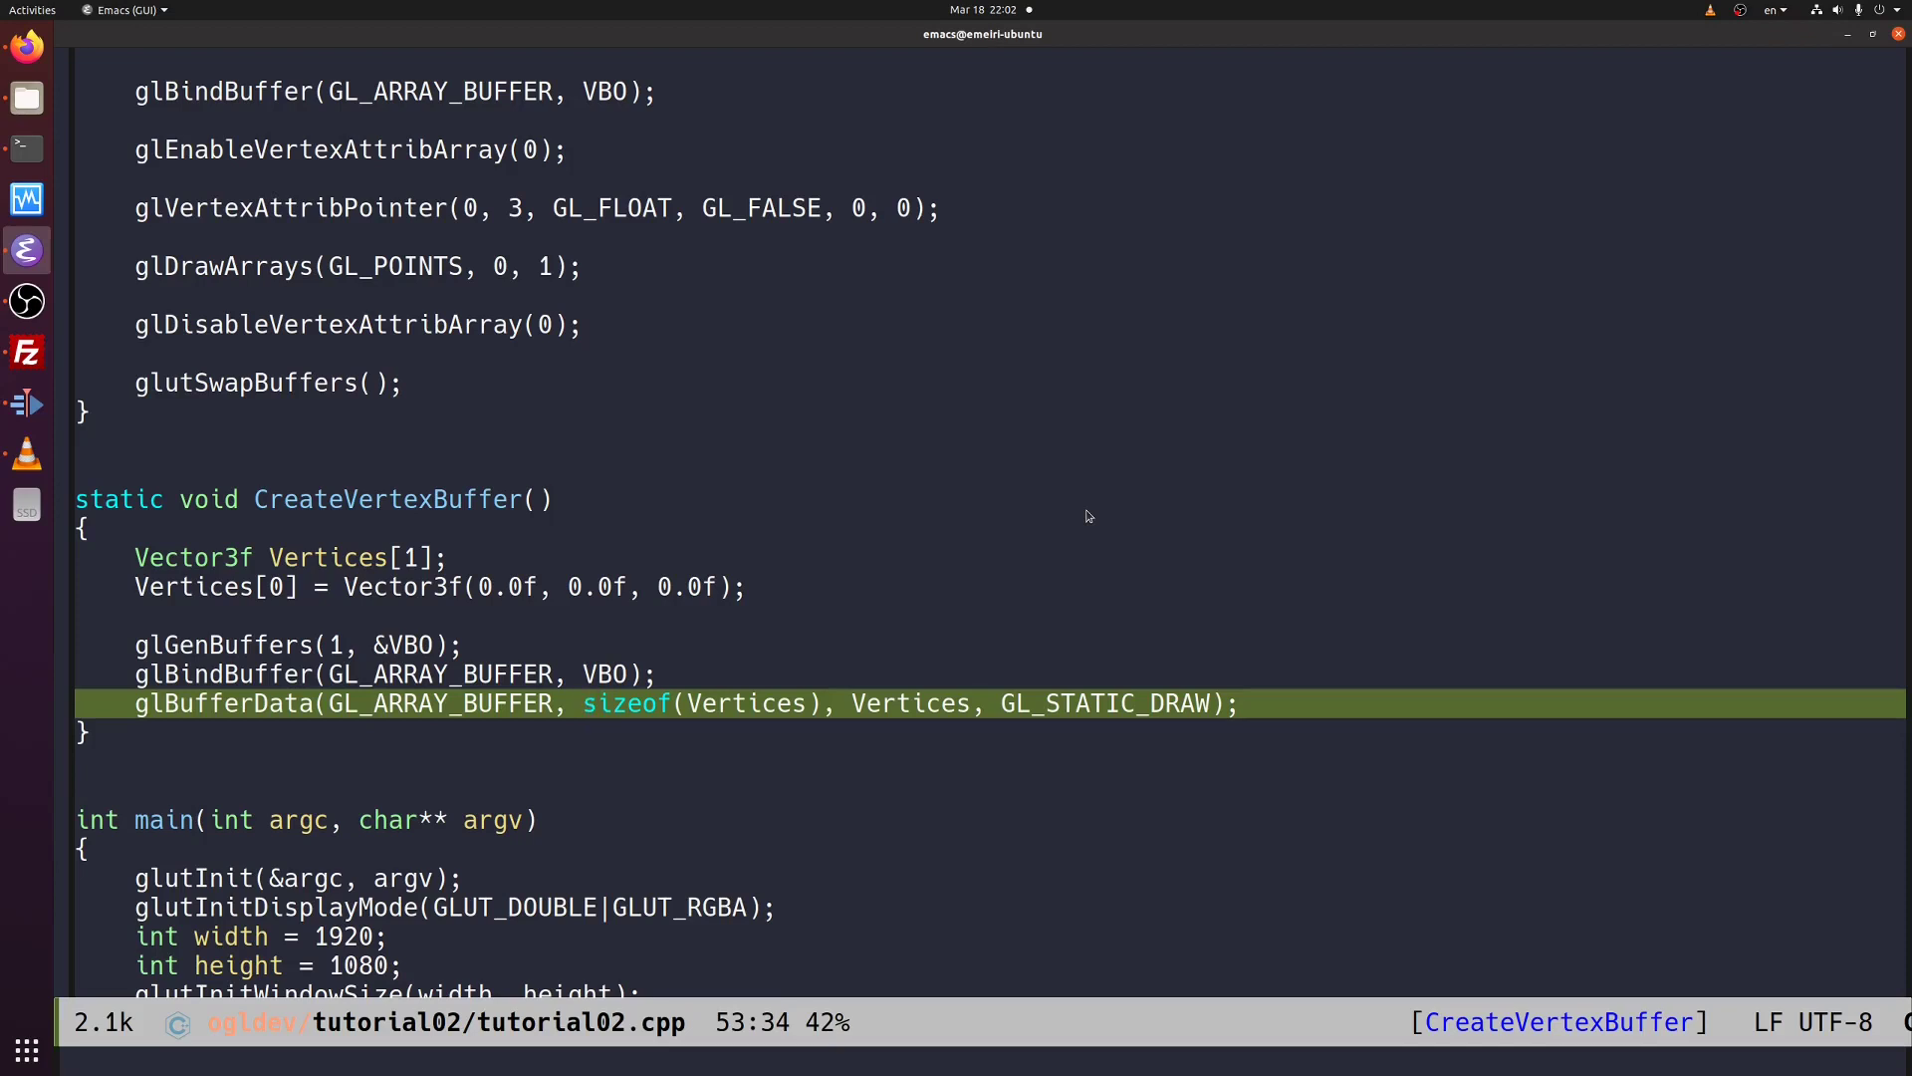
click(856, 703)
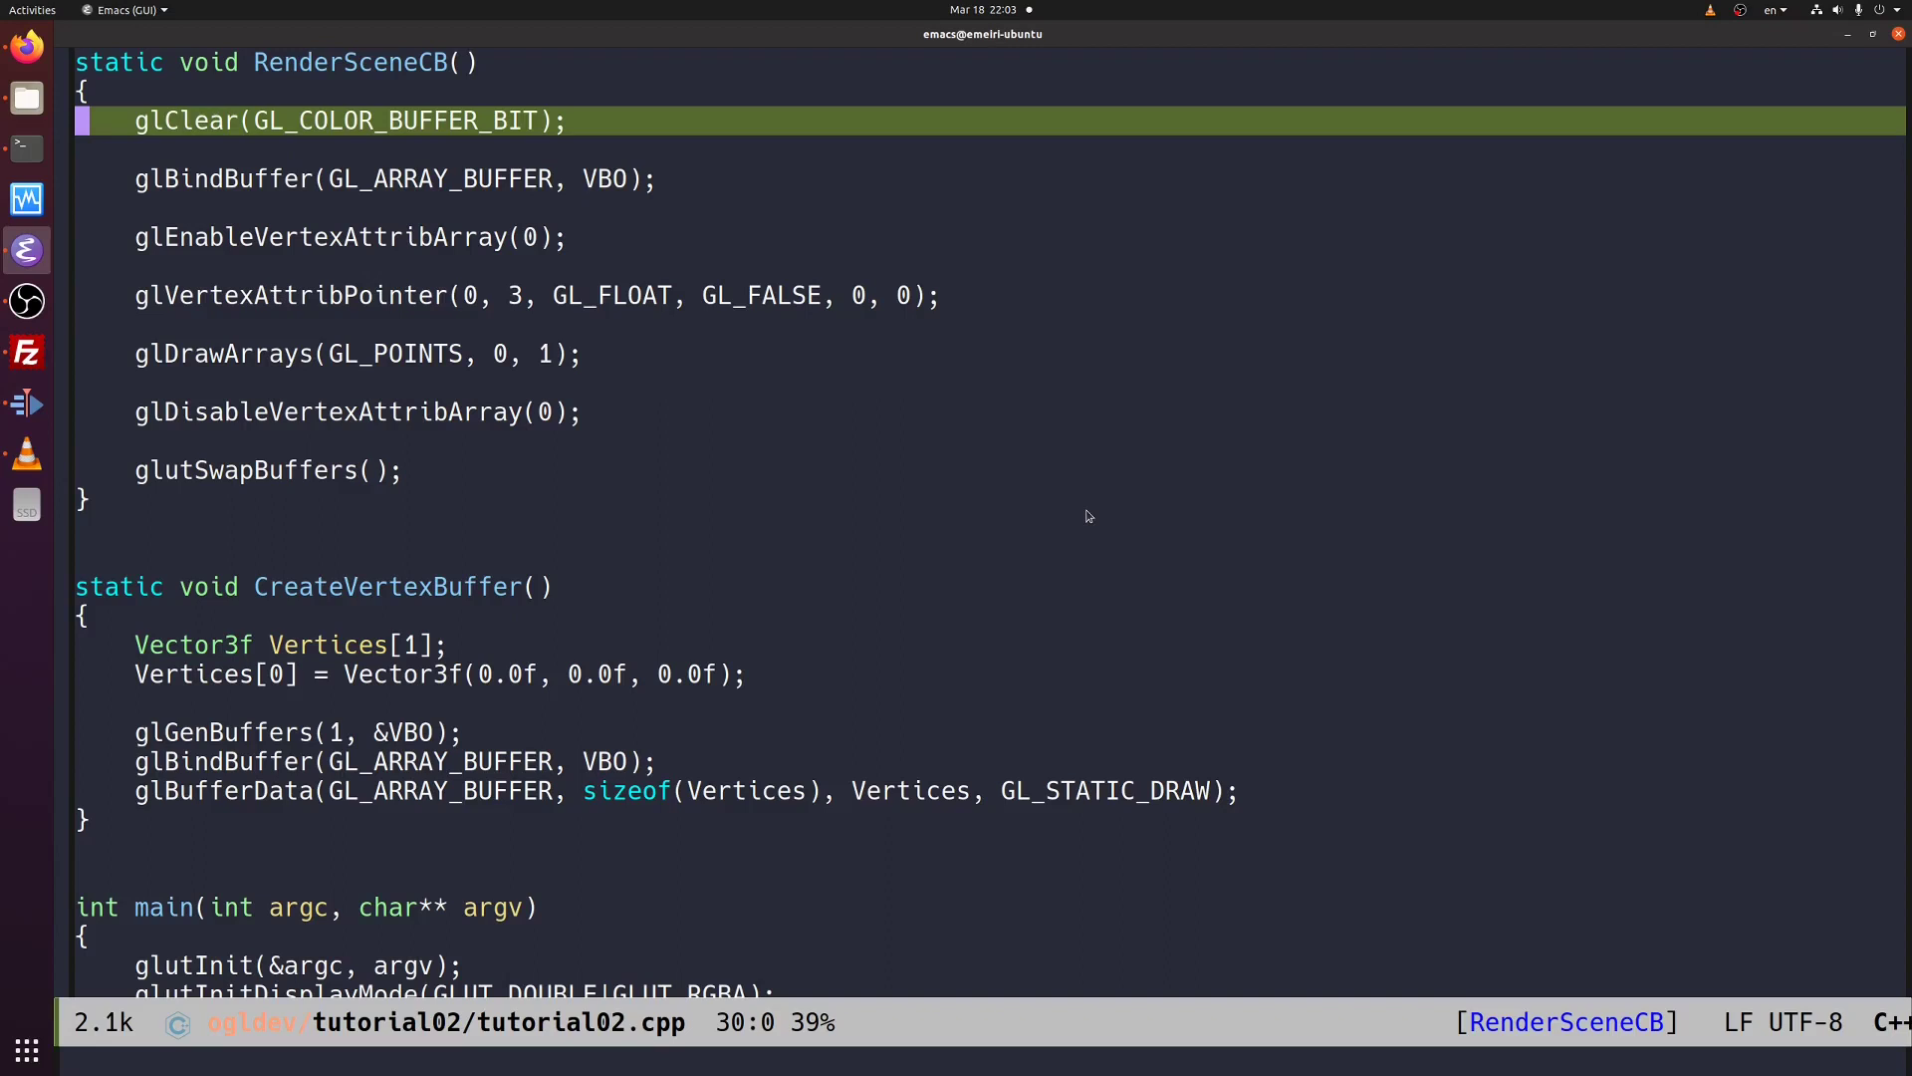
key(down)
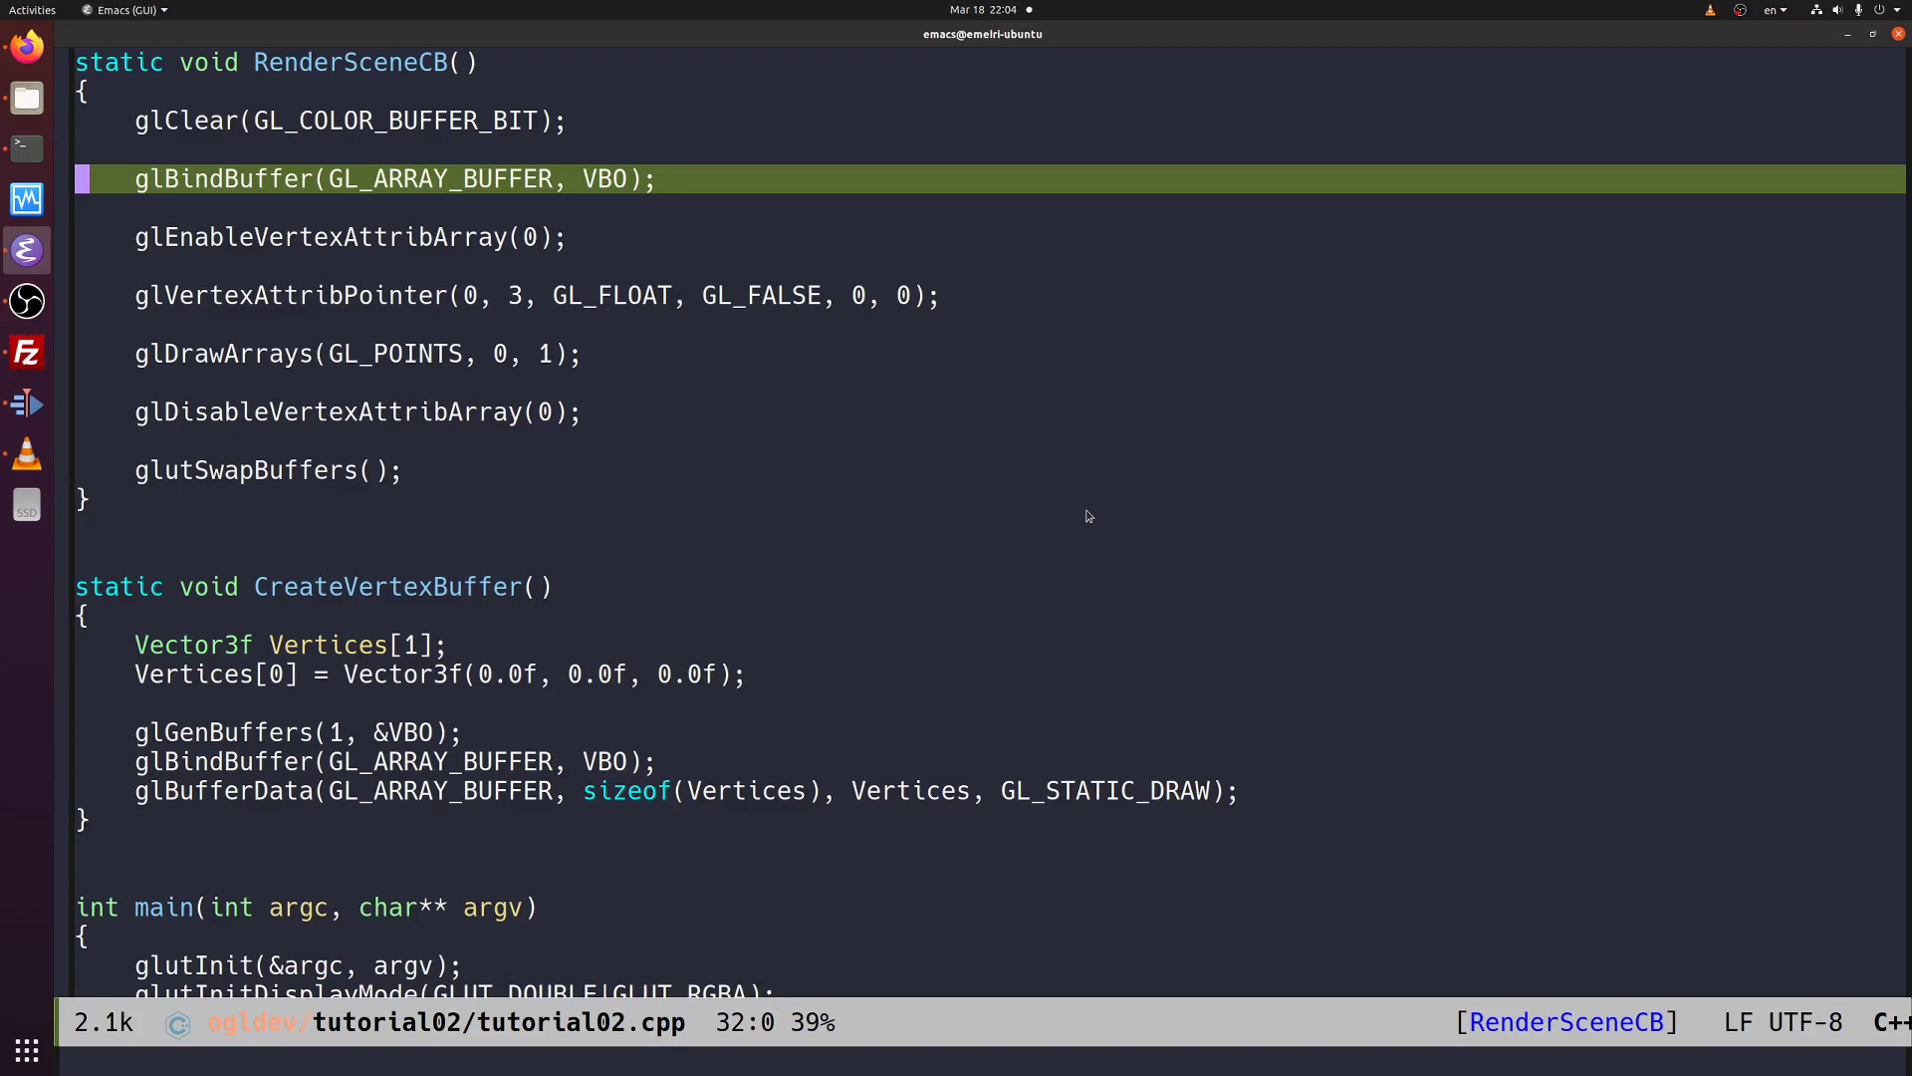
key(down)
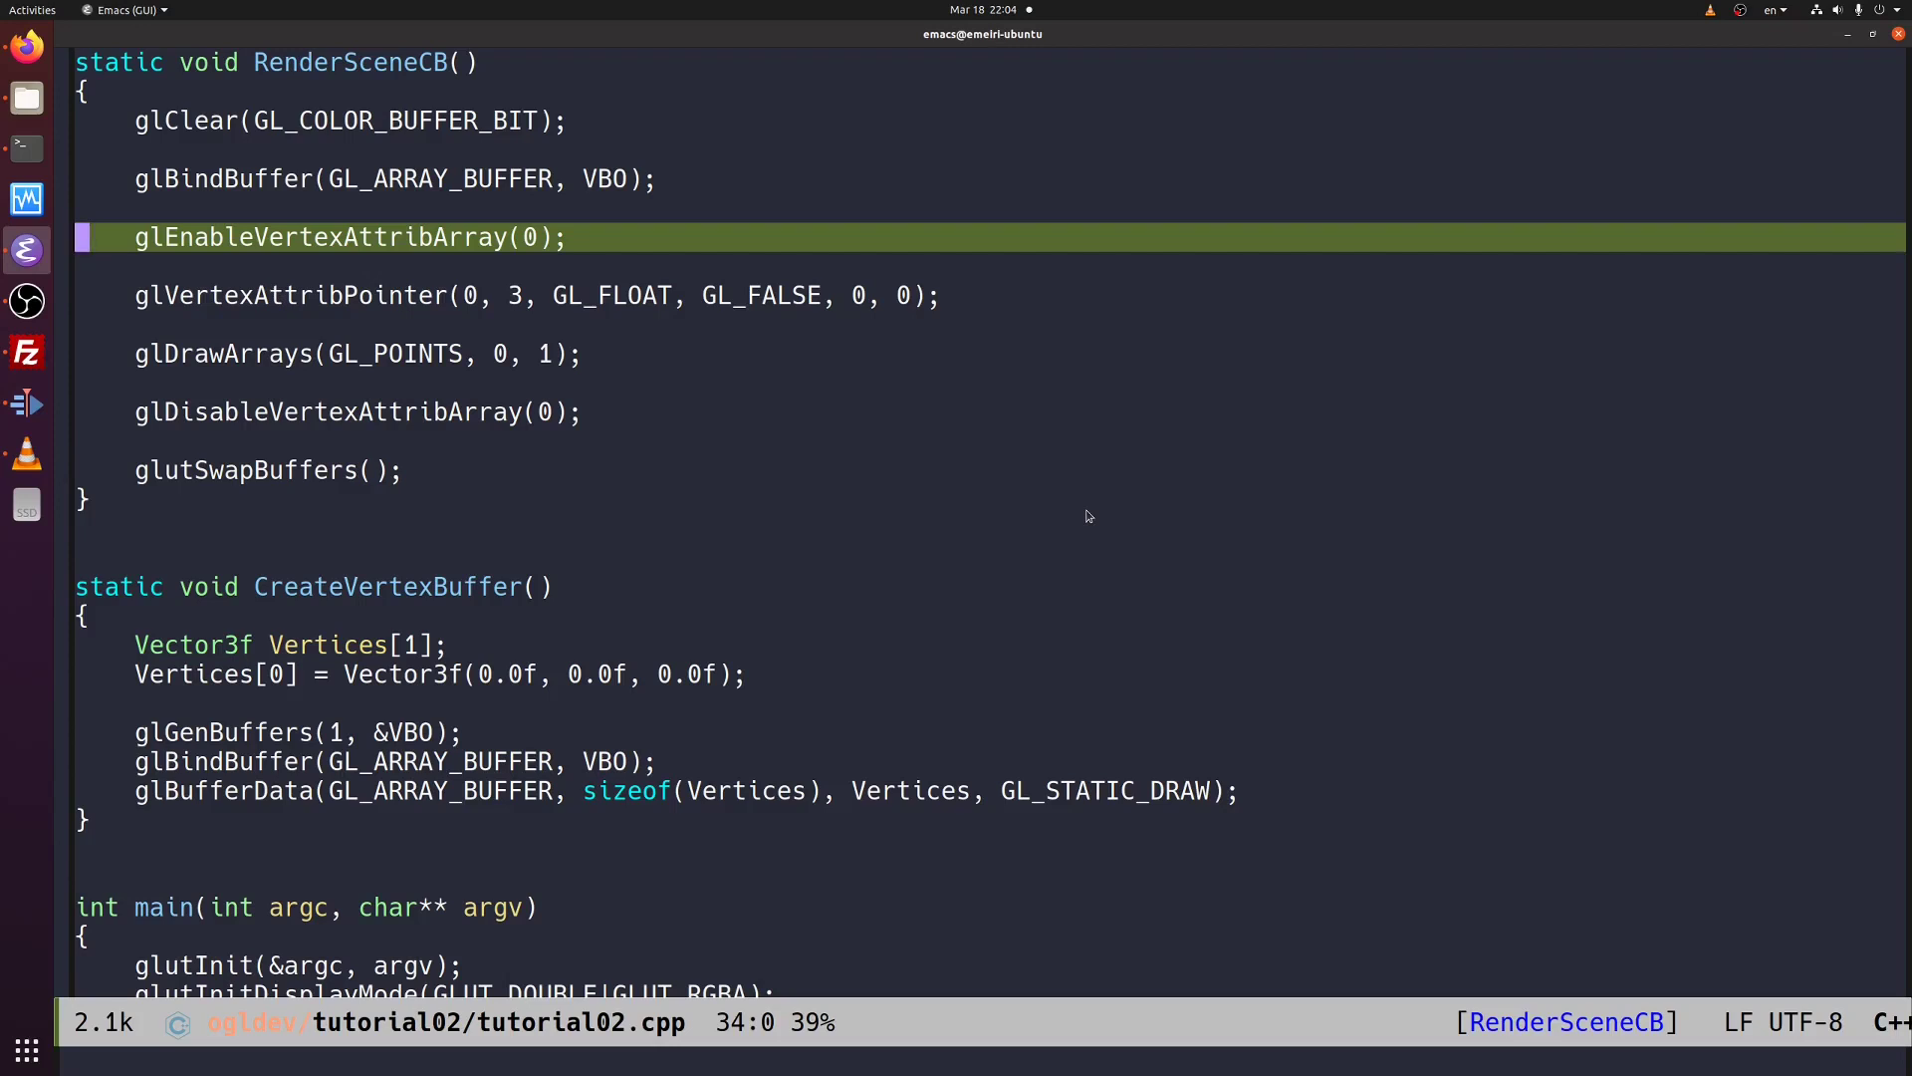
key(Down)
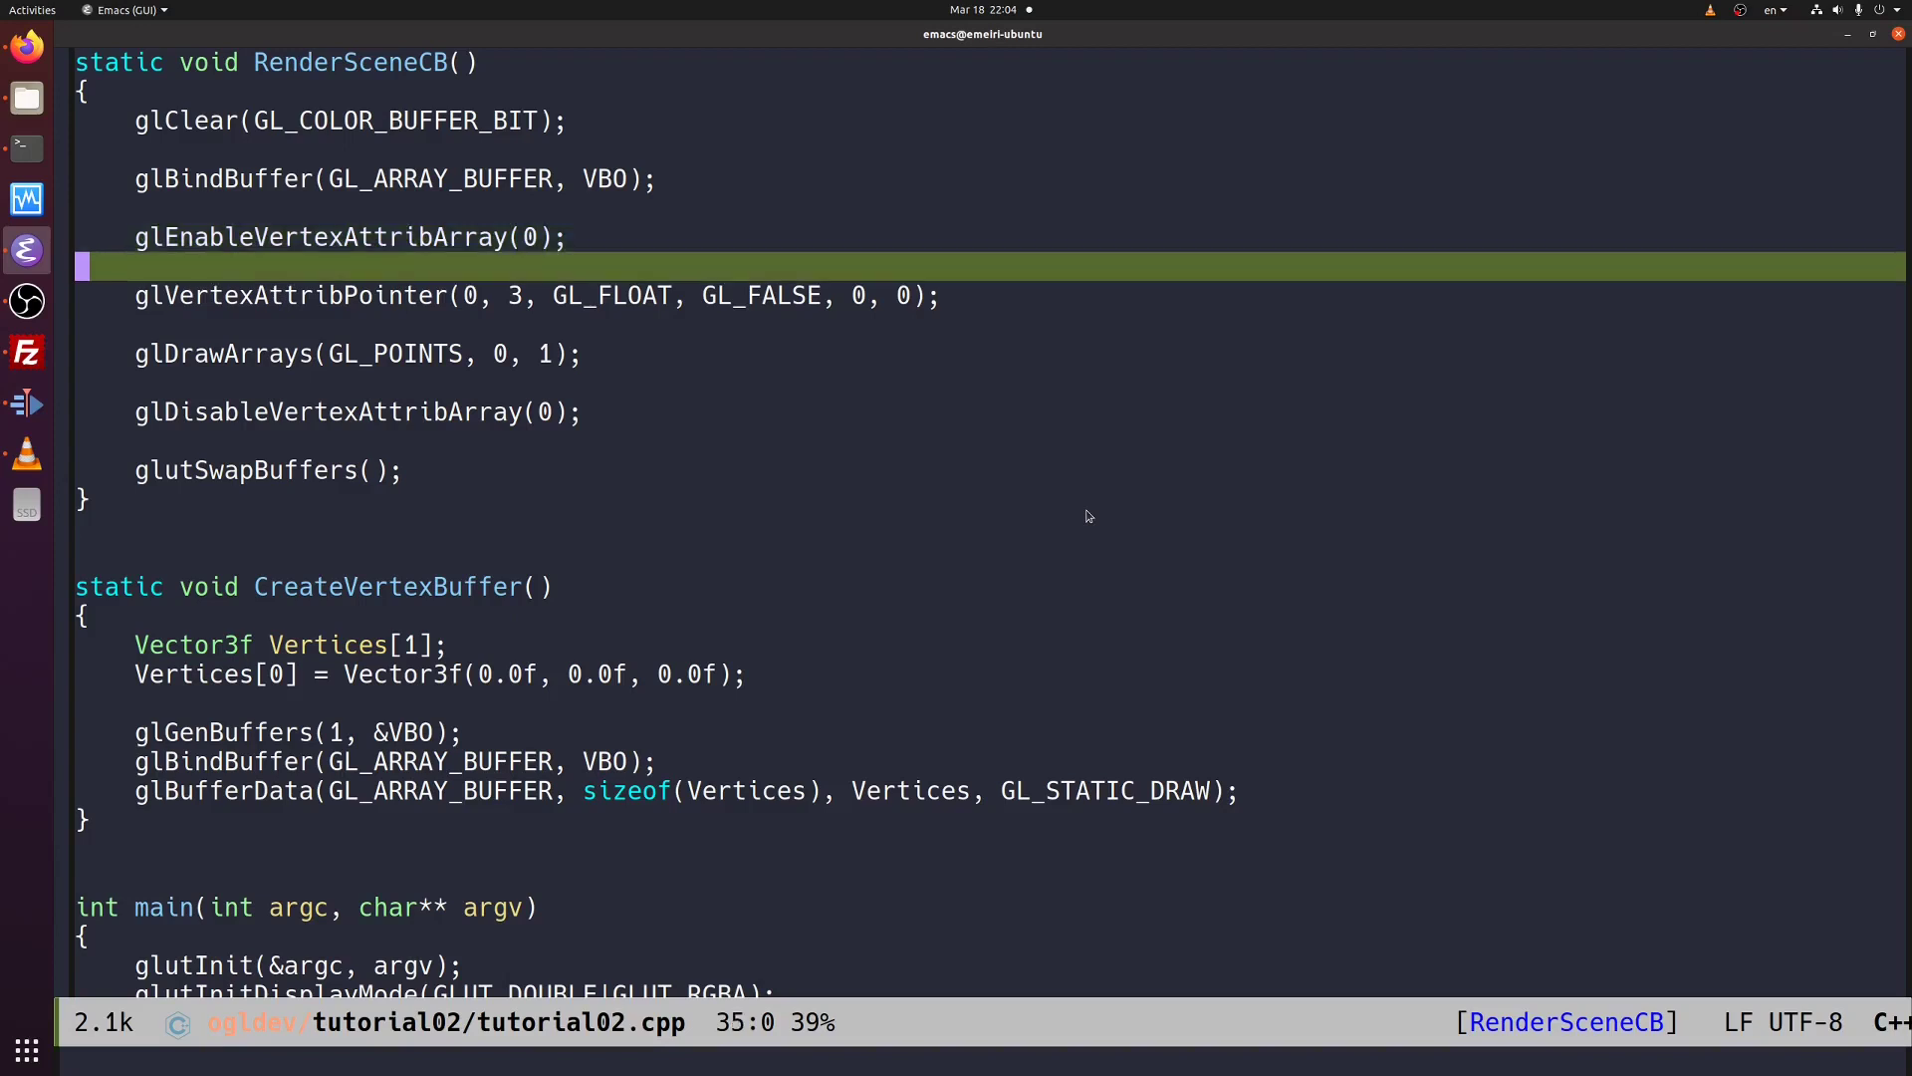
key(down)
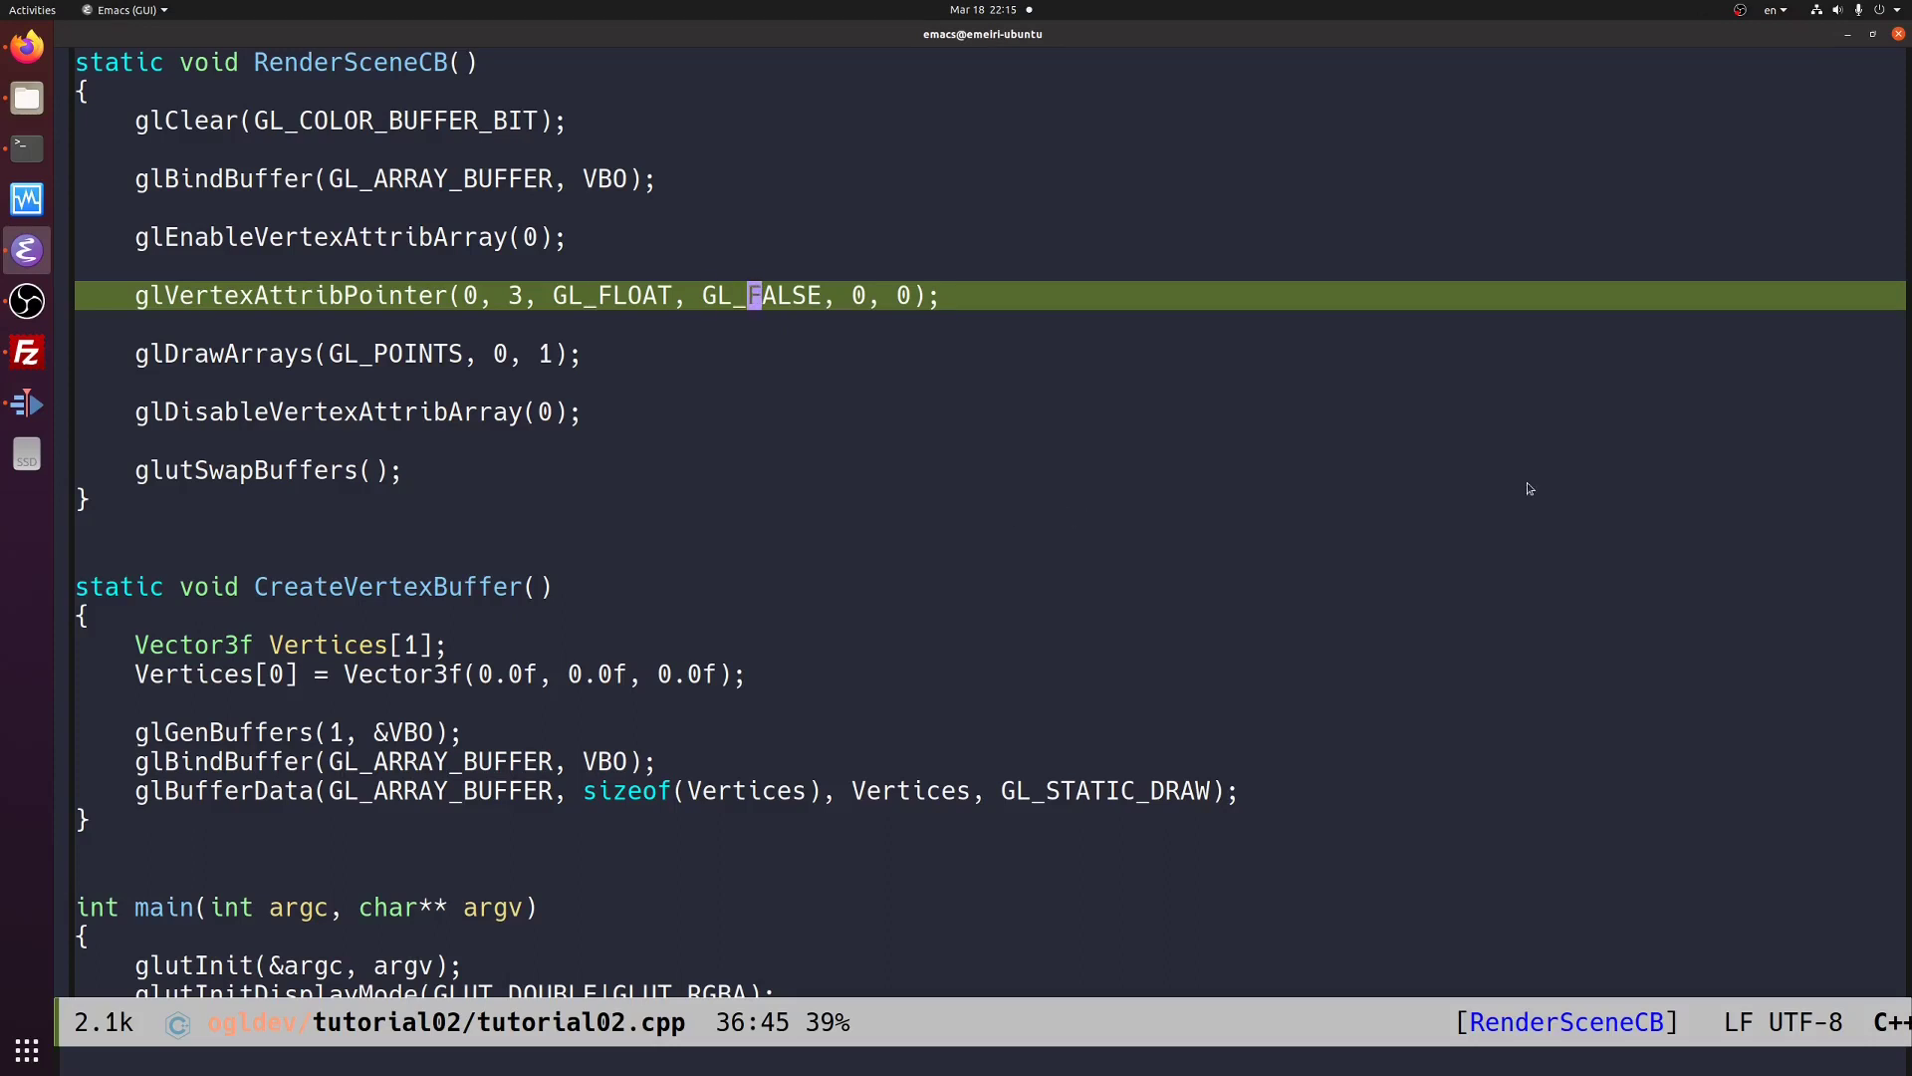
click(859, 295)
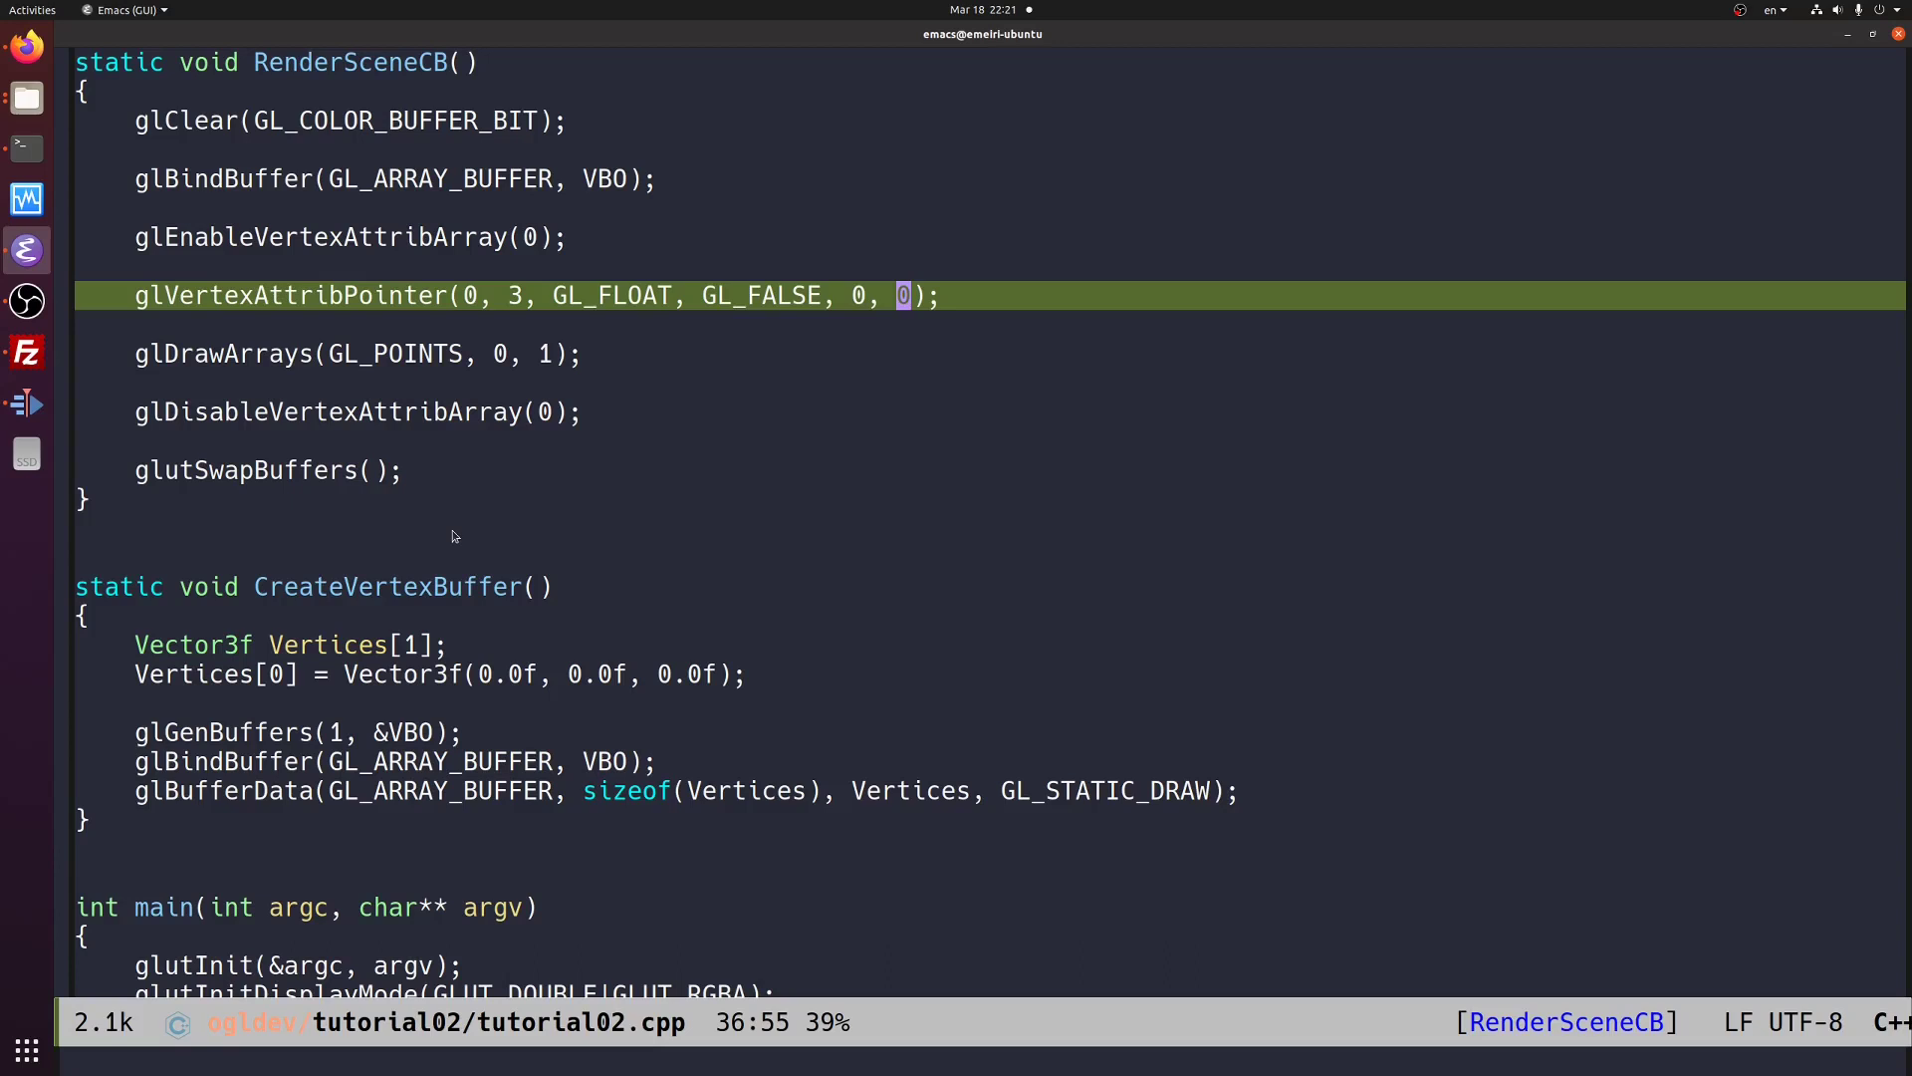
key(down)
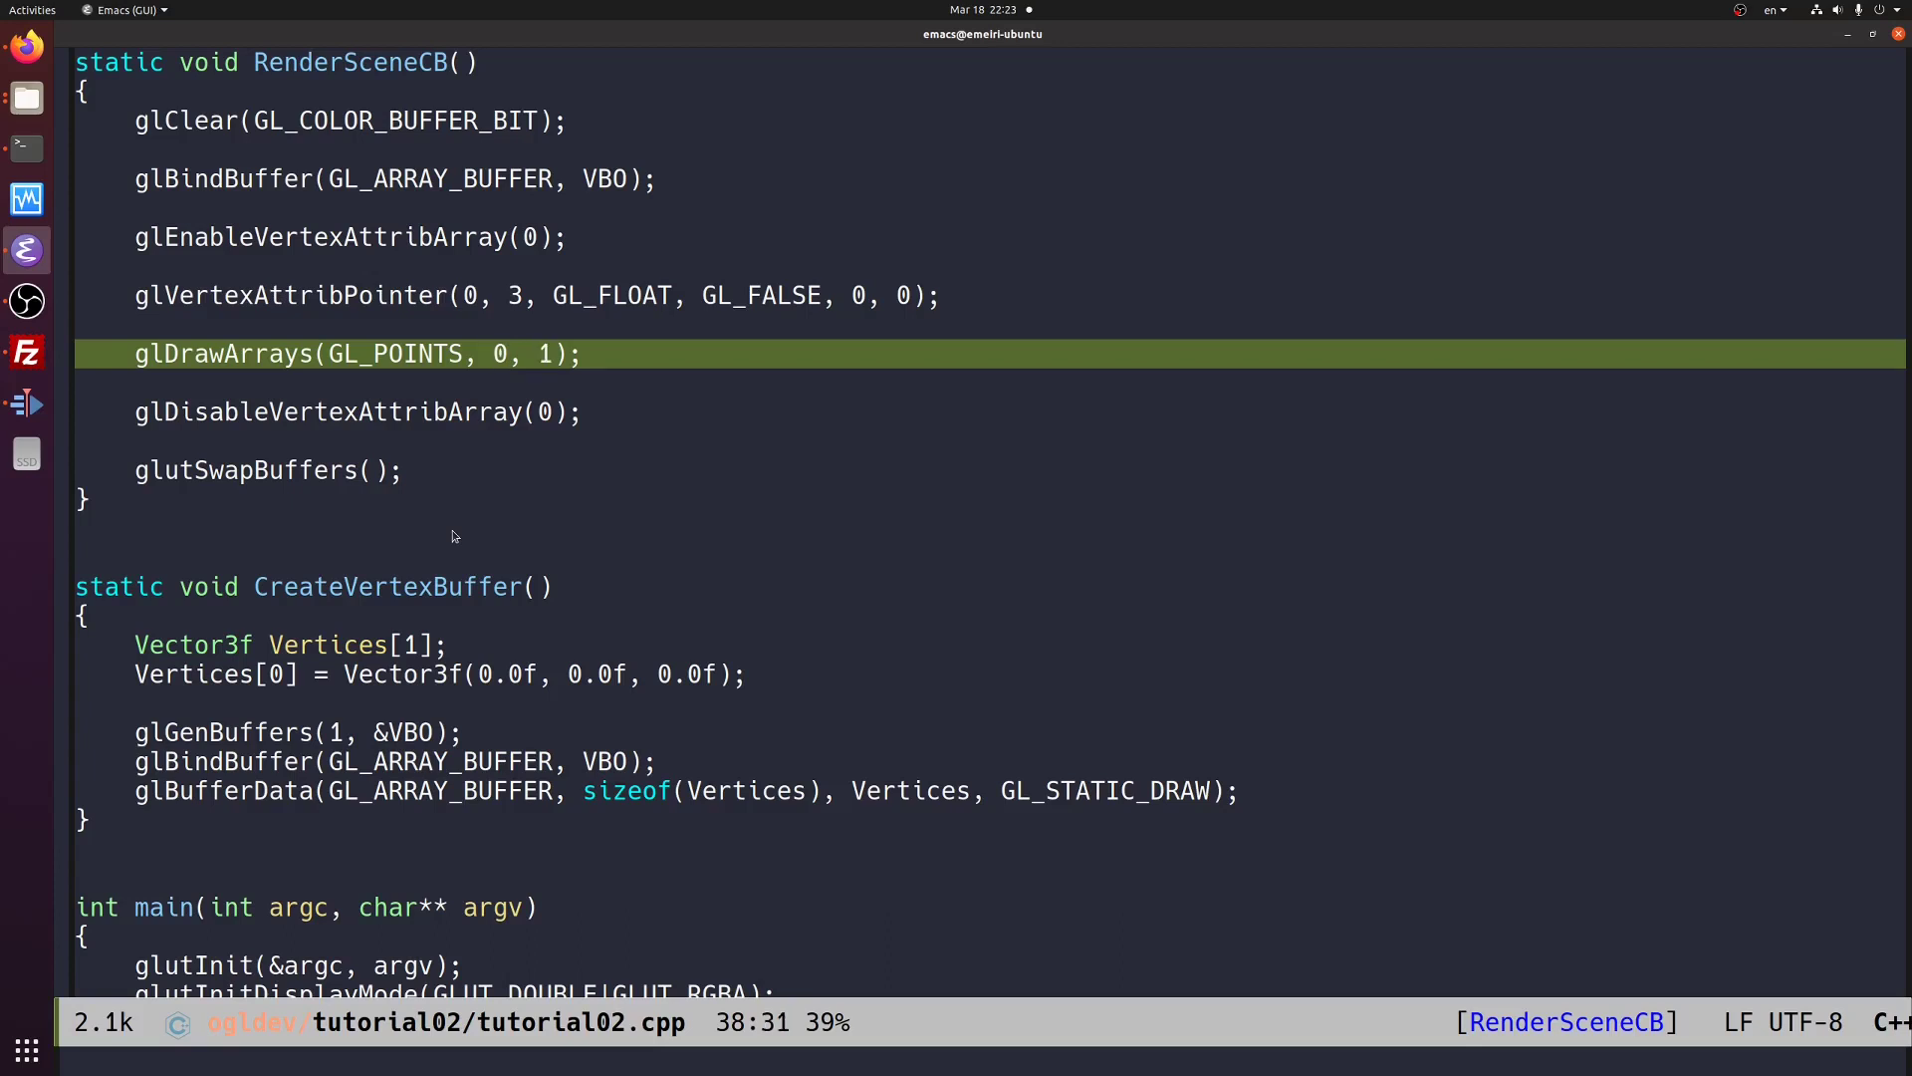
key(down)
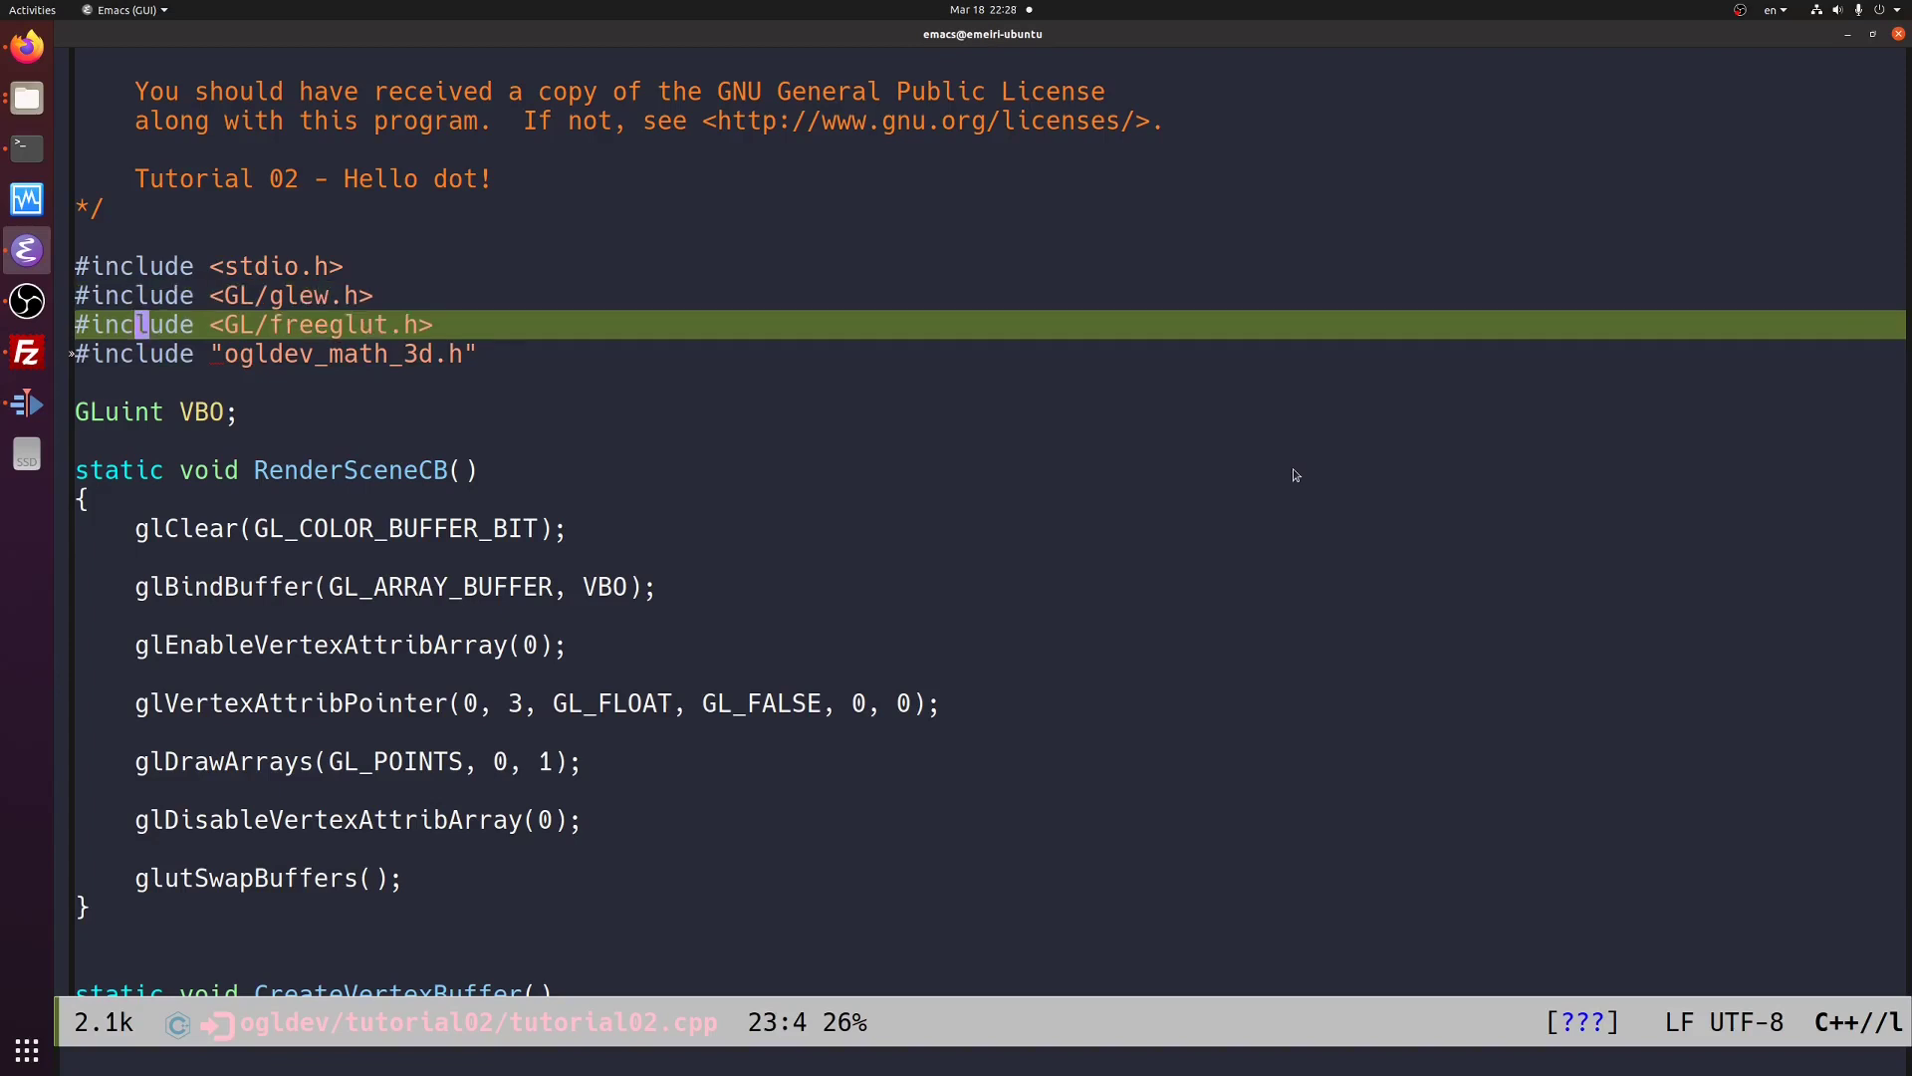
key(Up)
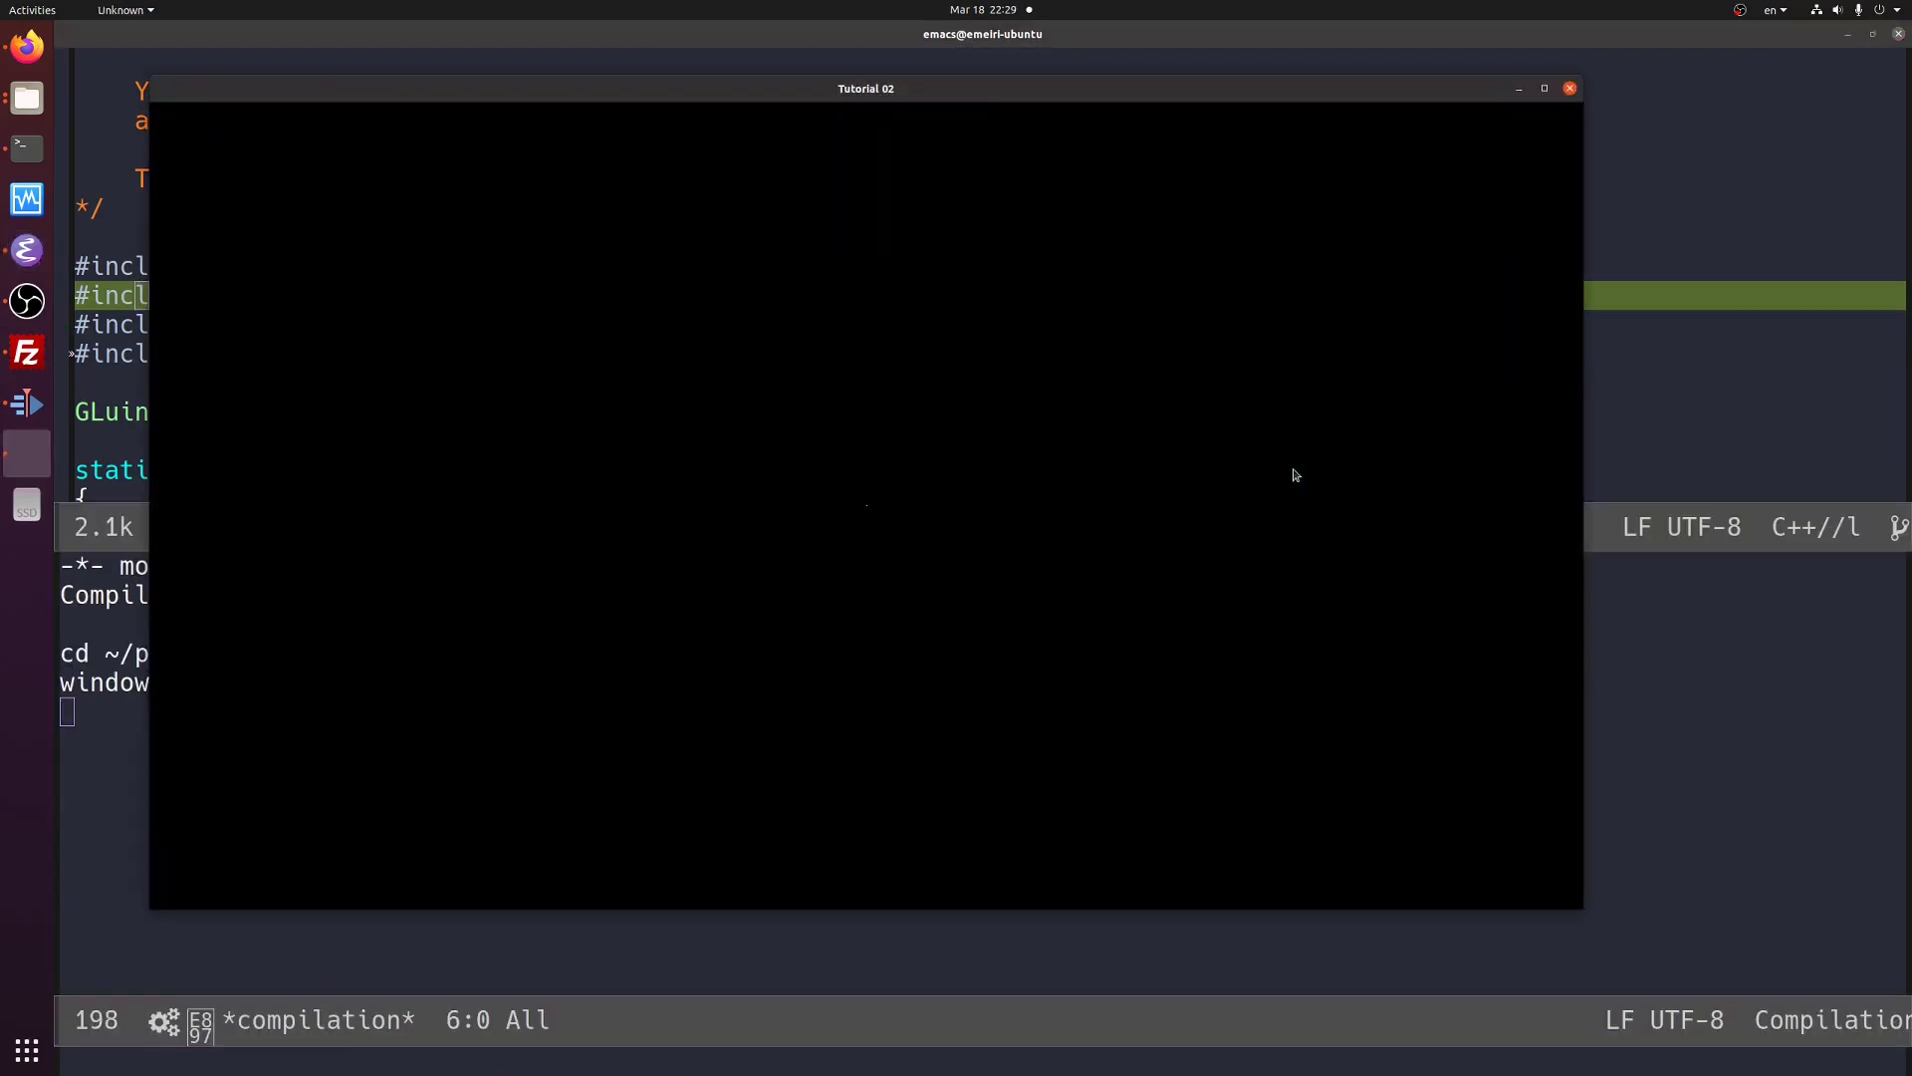
mouse_move(905, 514)
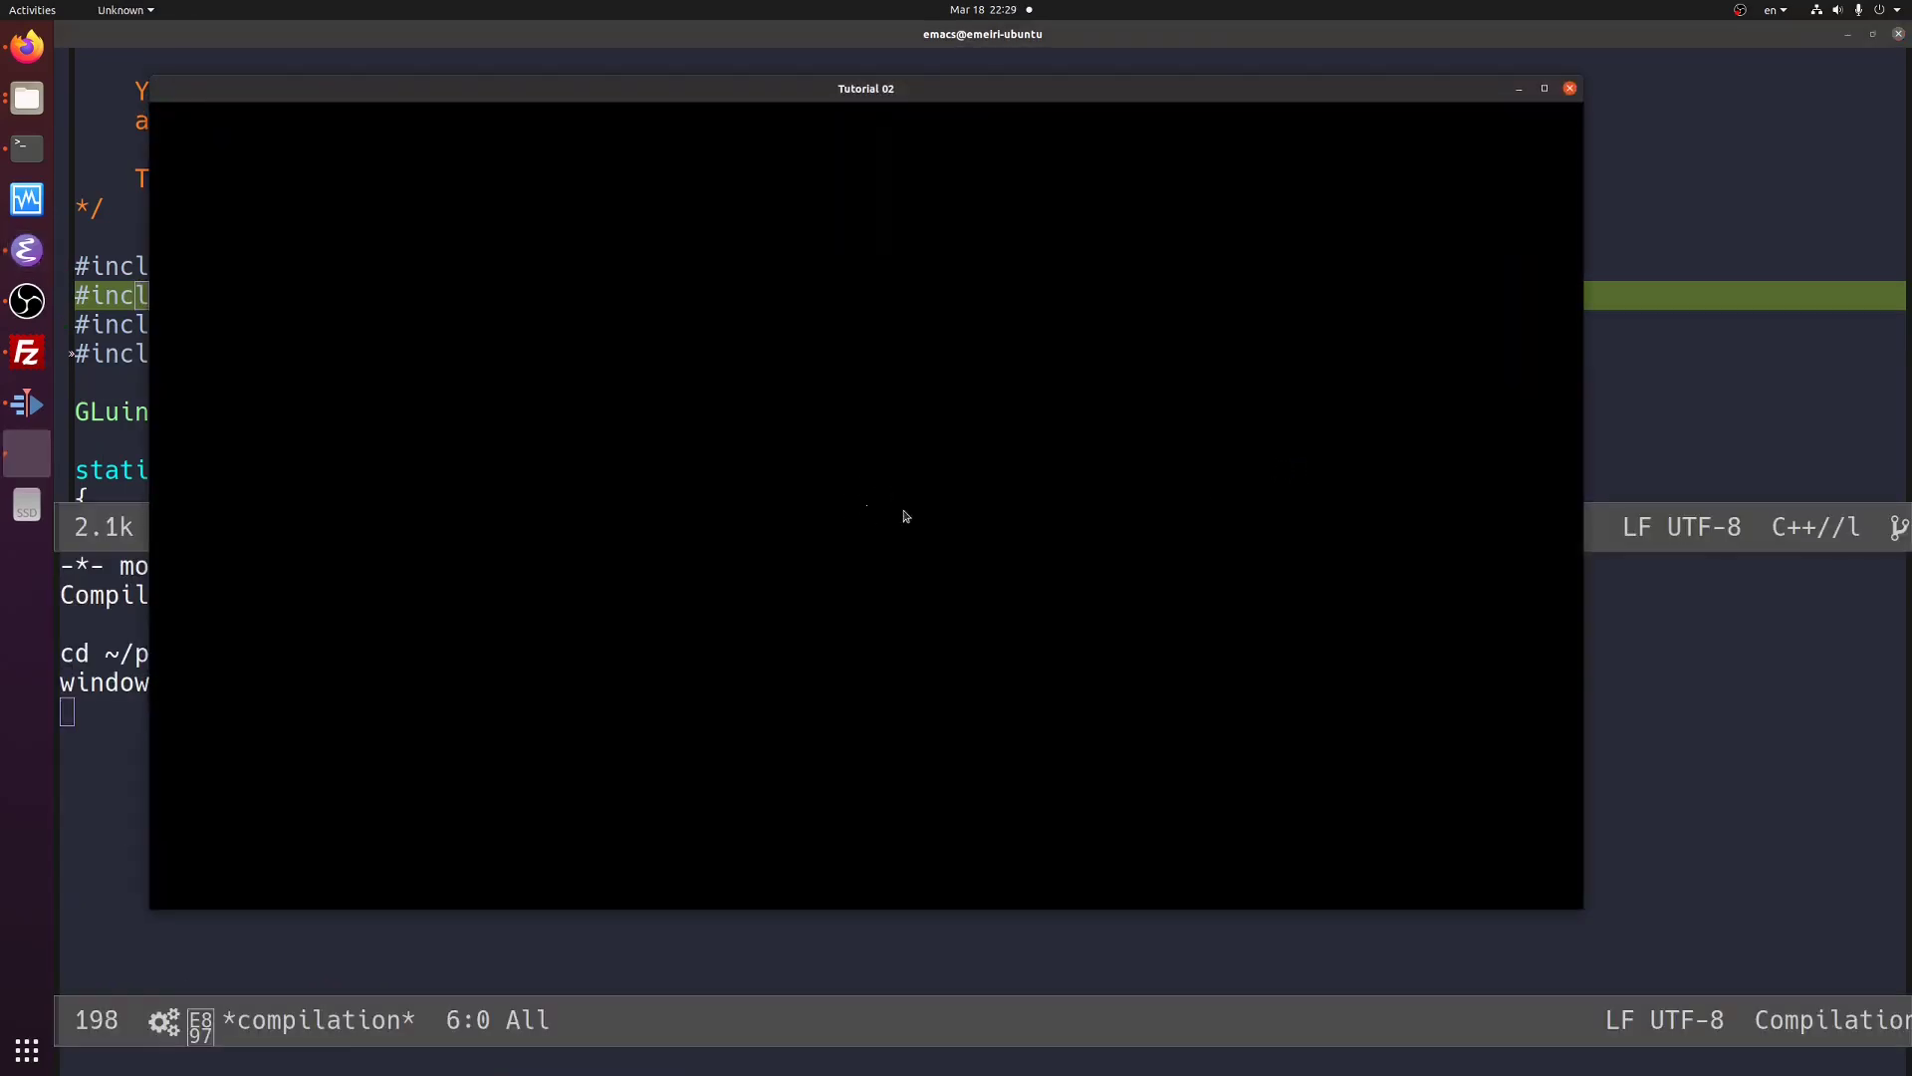
mouse_move(1634, 111)
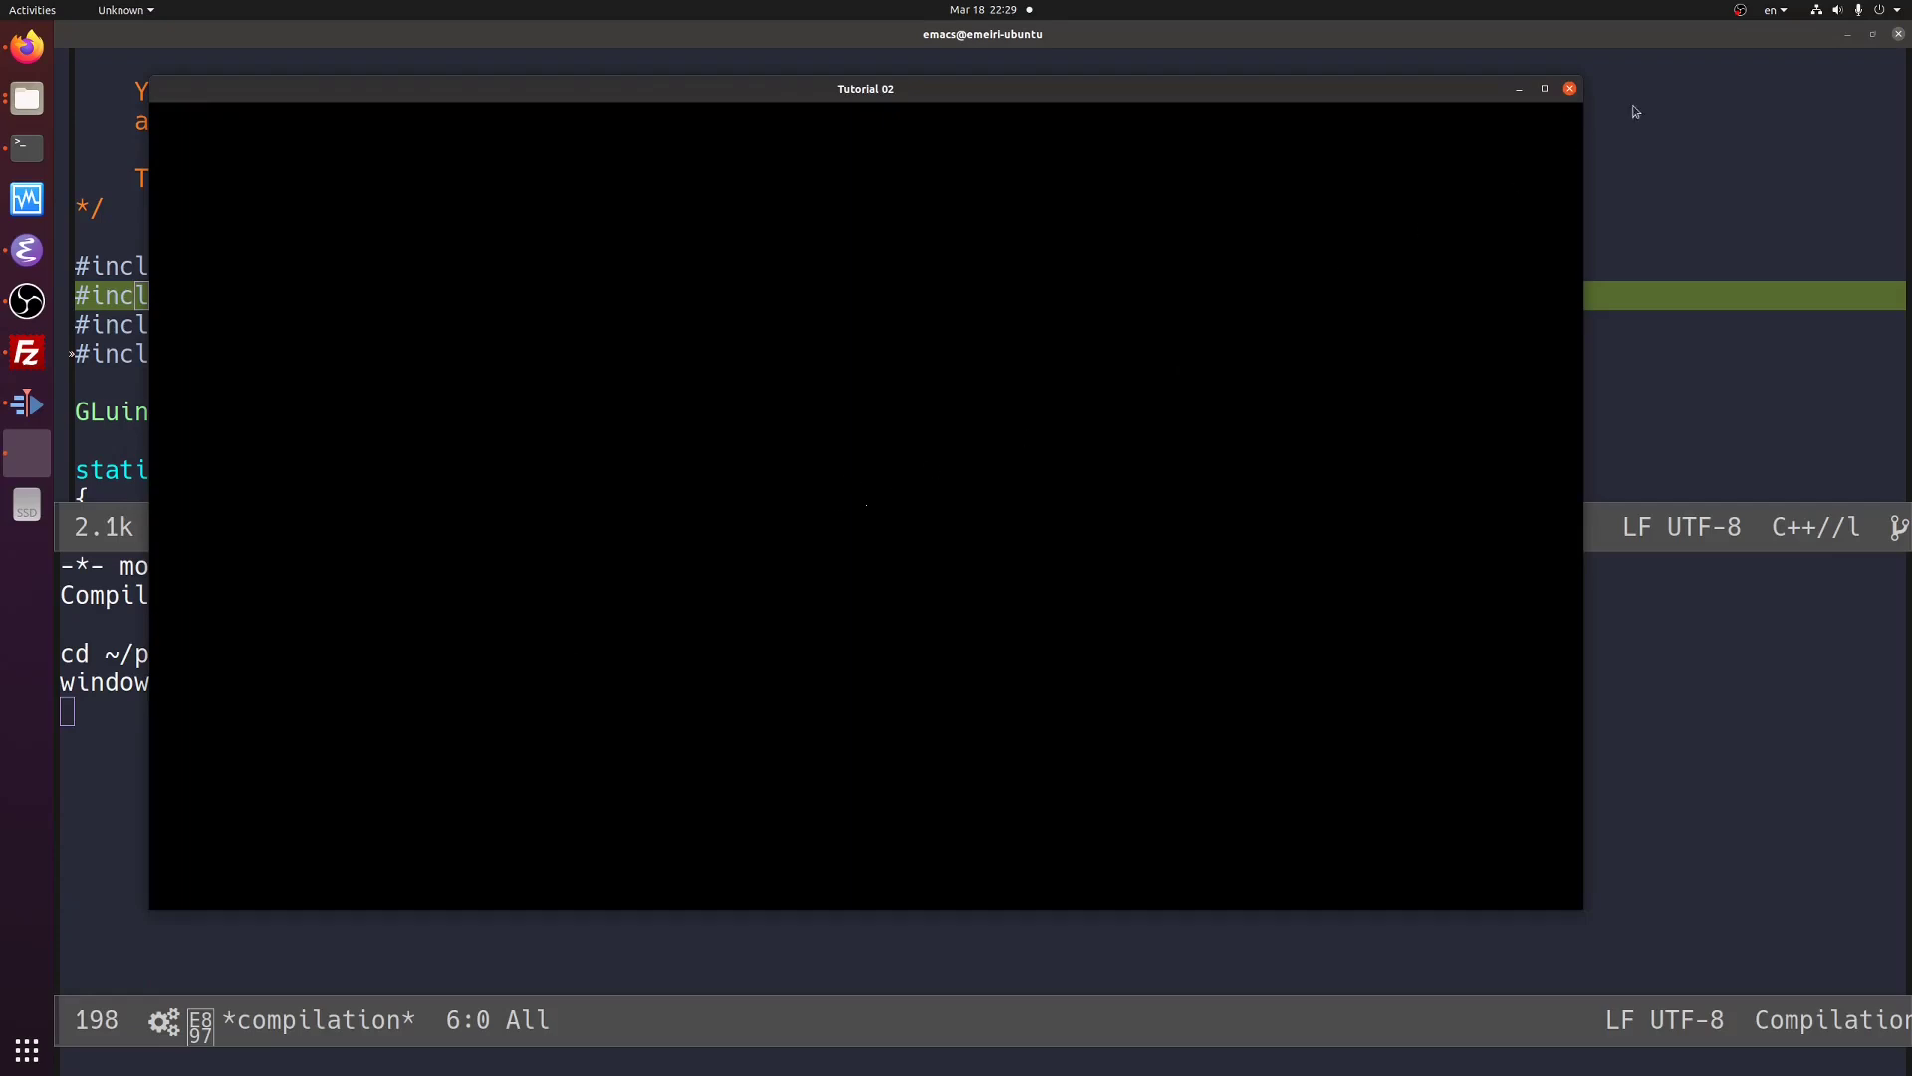
- Close the Tutorial 02 dot window and show the Helm Buffers list with build.sh and glew.h
click(1569, 87)
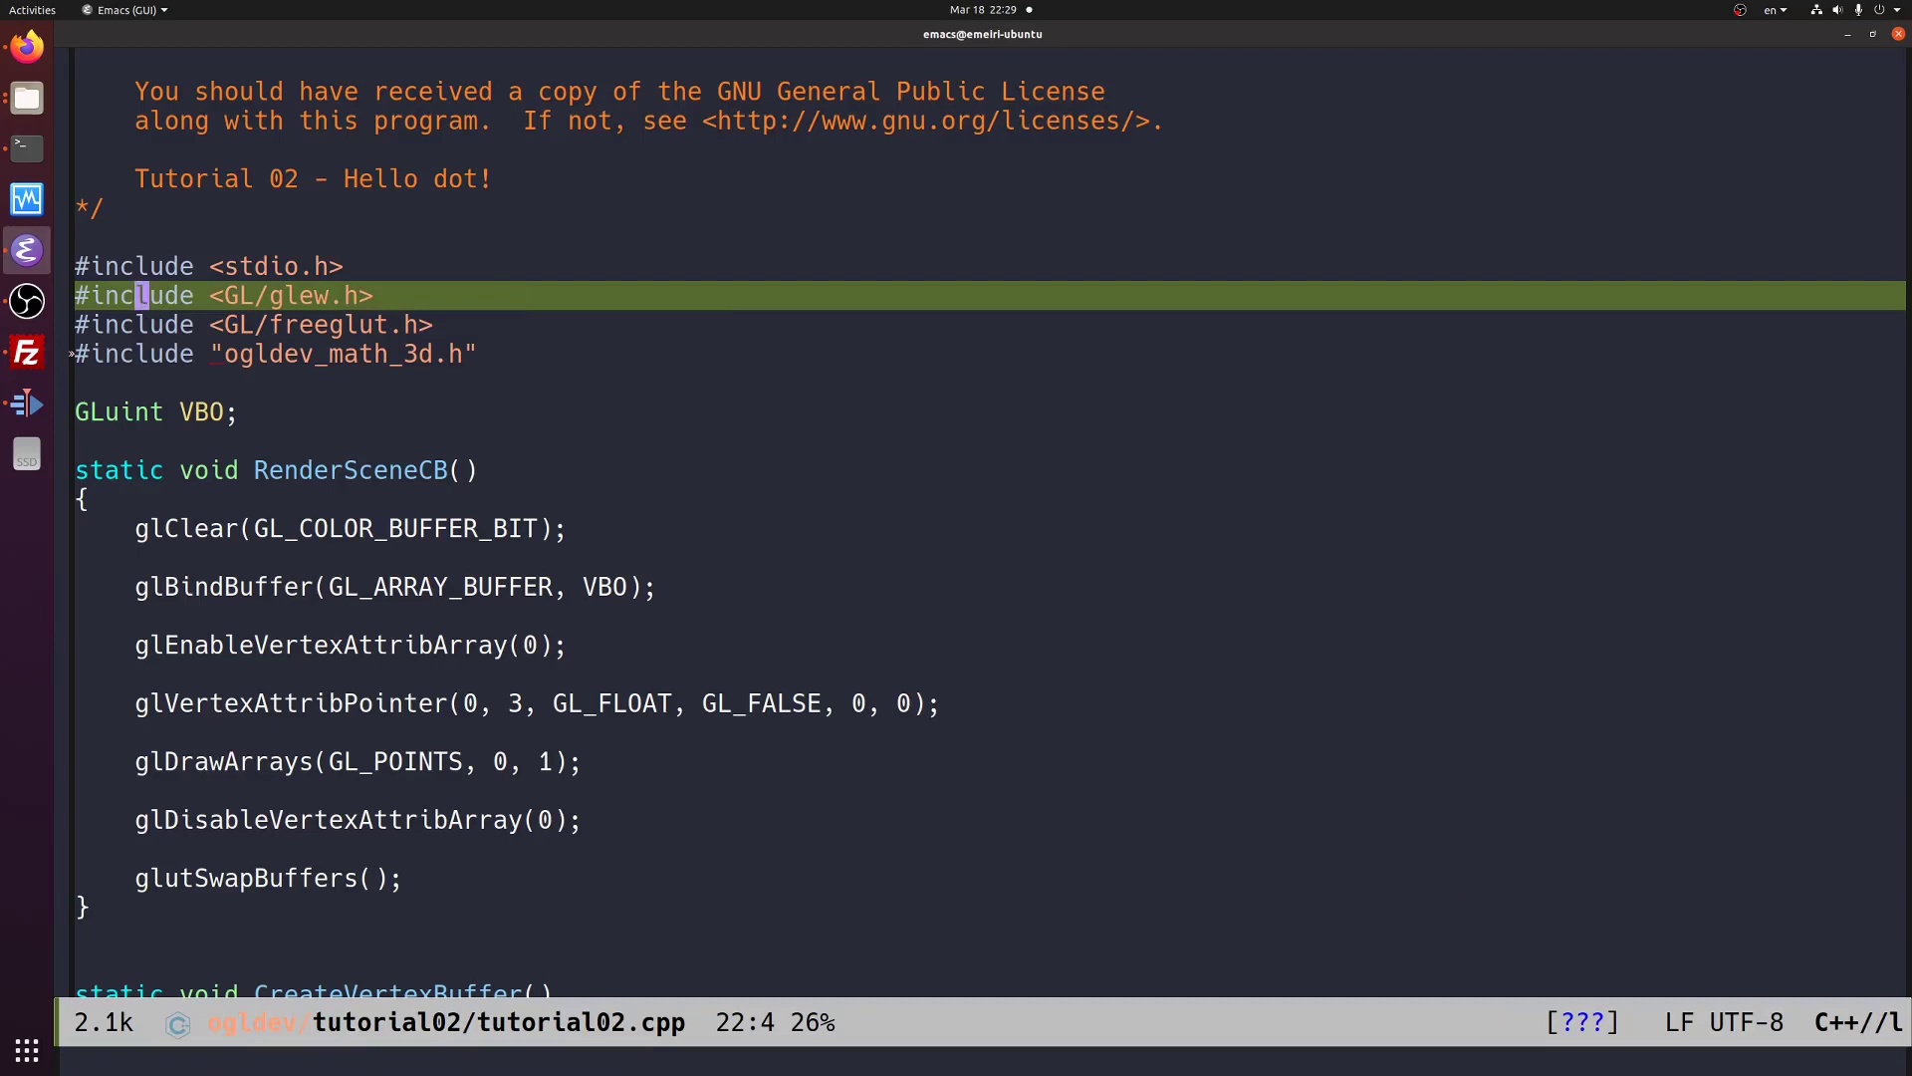
key(C-x b)
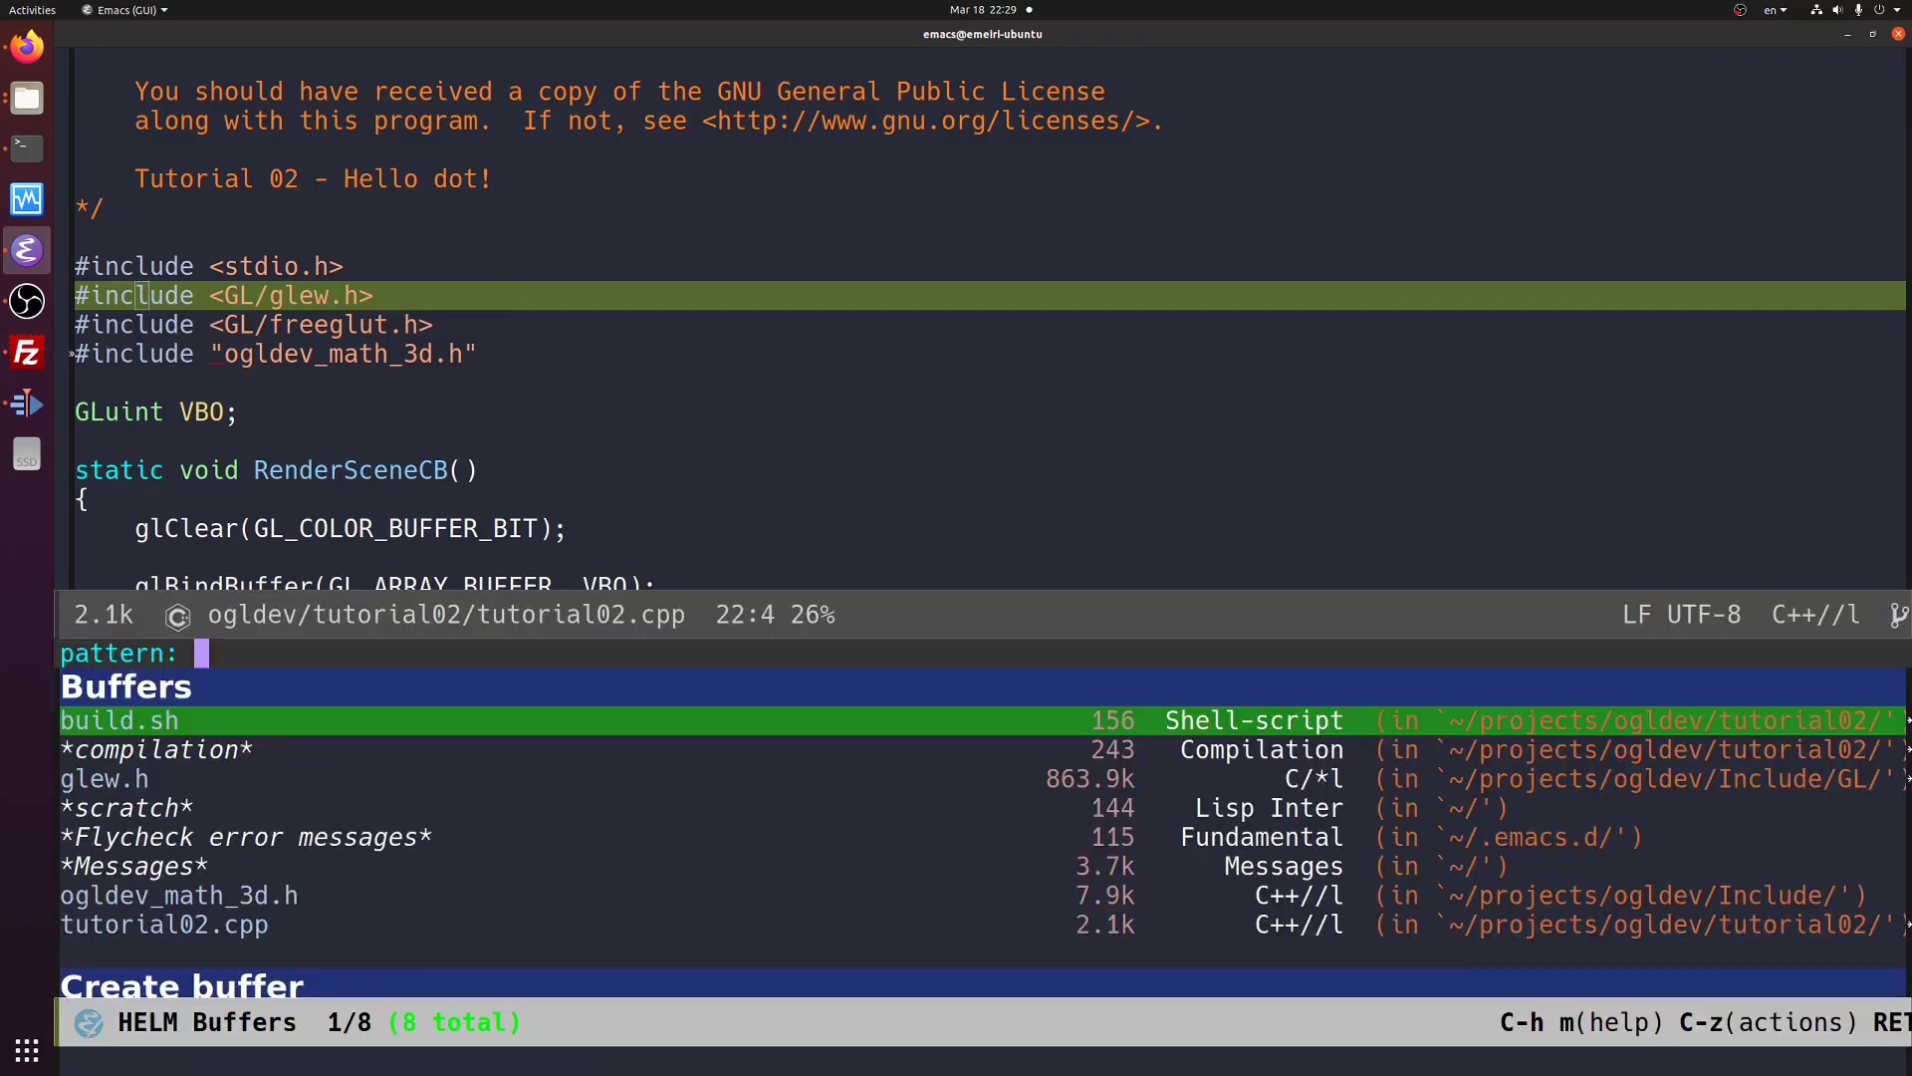